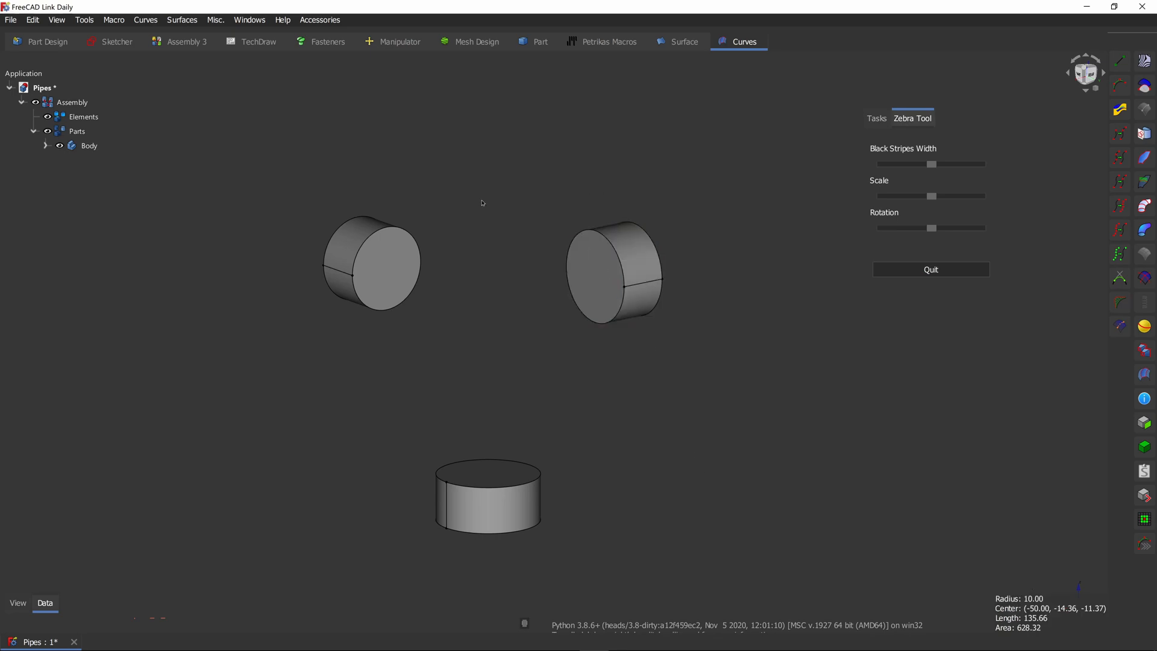
mouse_move(708, 414)
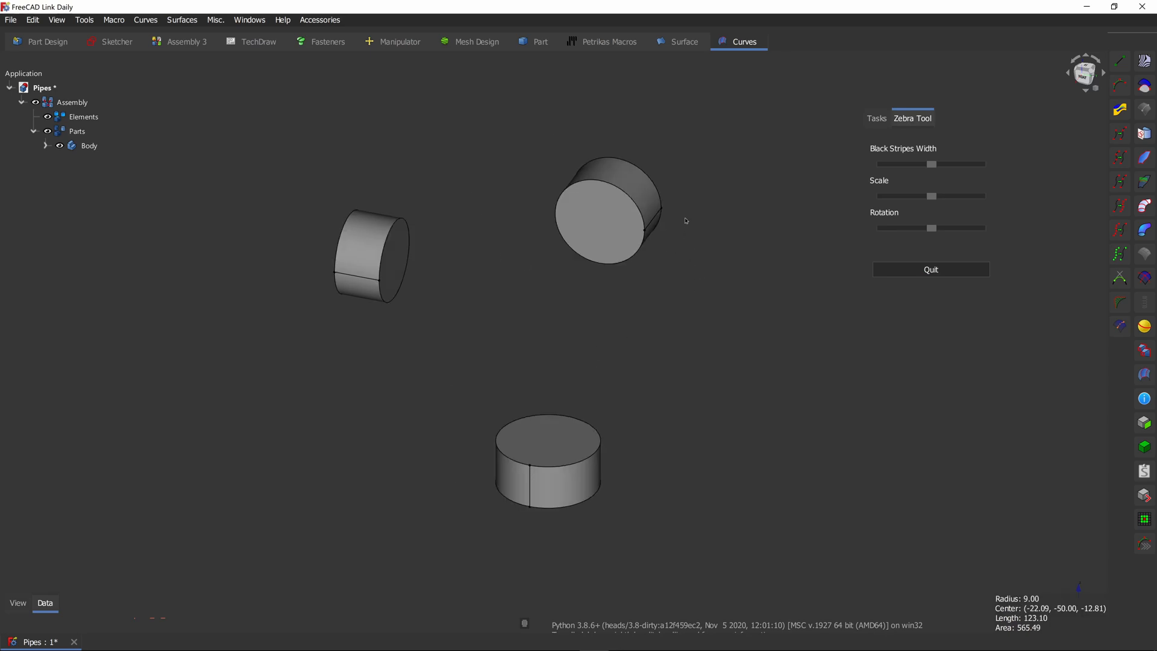
mouse_move(685, 278)
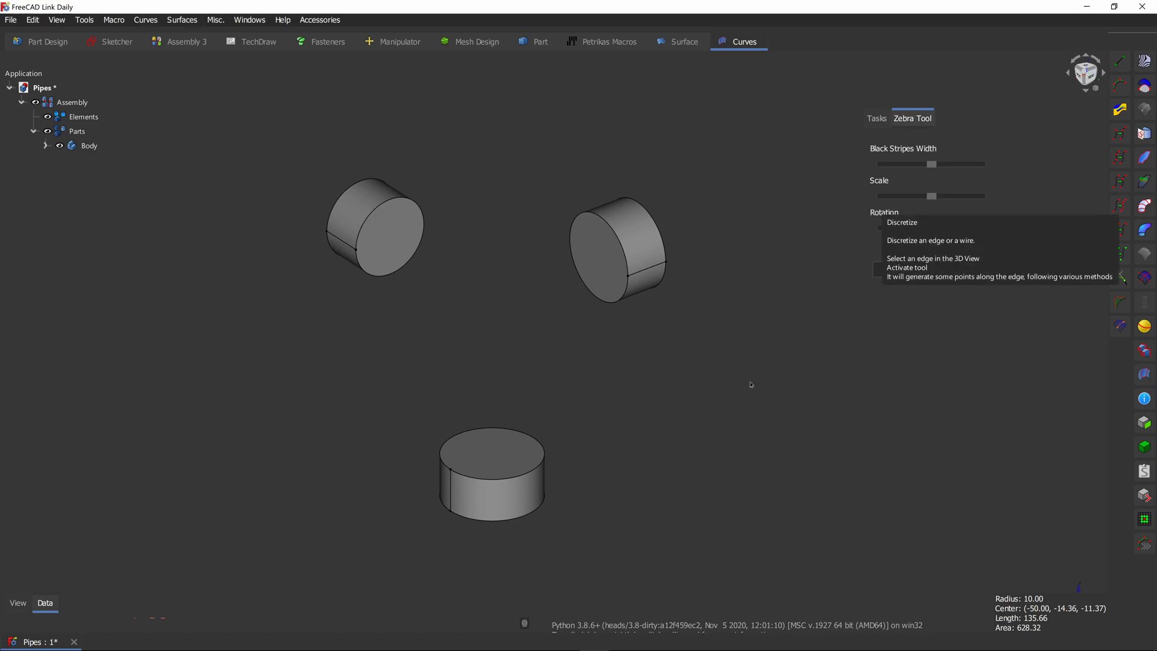
- Discretize the three cylinder end edges with the Number property set to 4
click(639, 220)
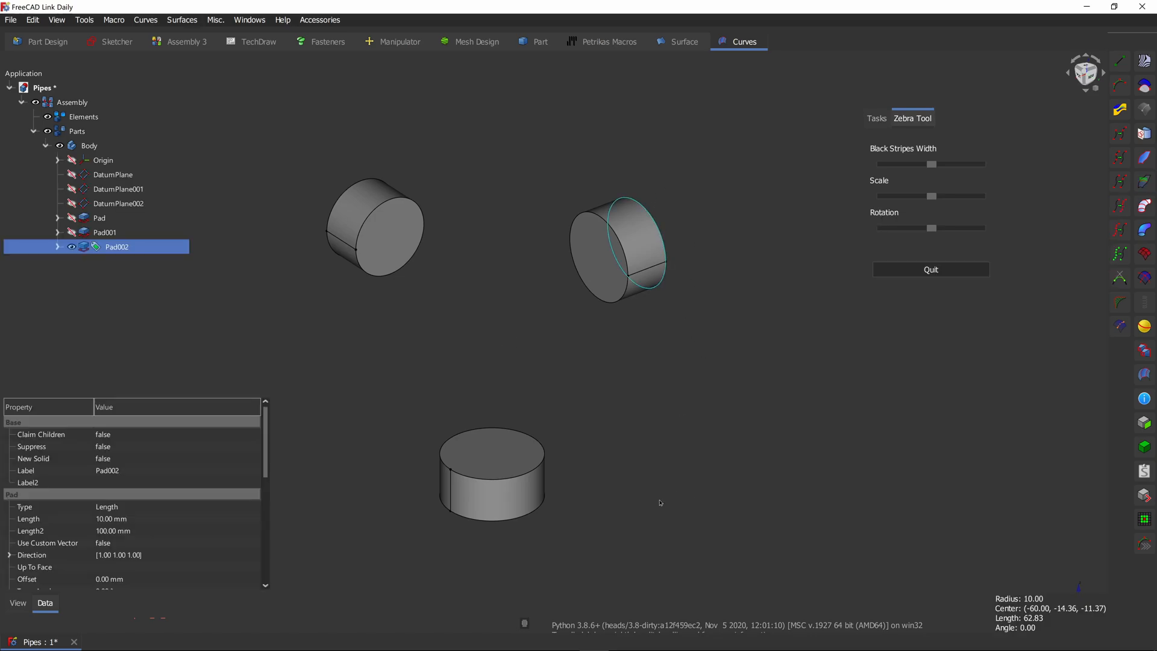
click(1120, 206)
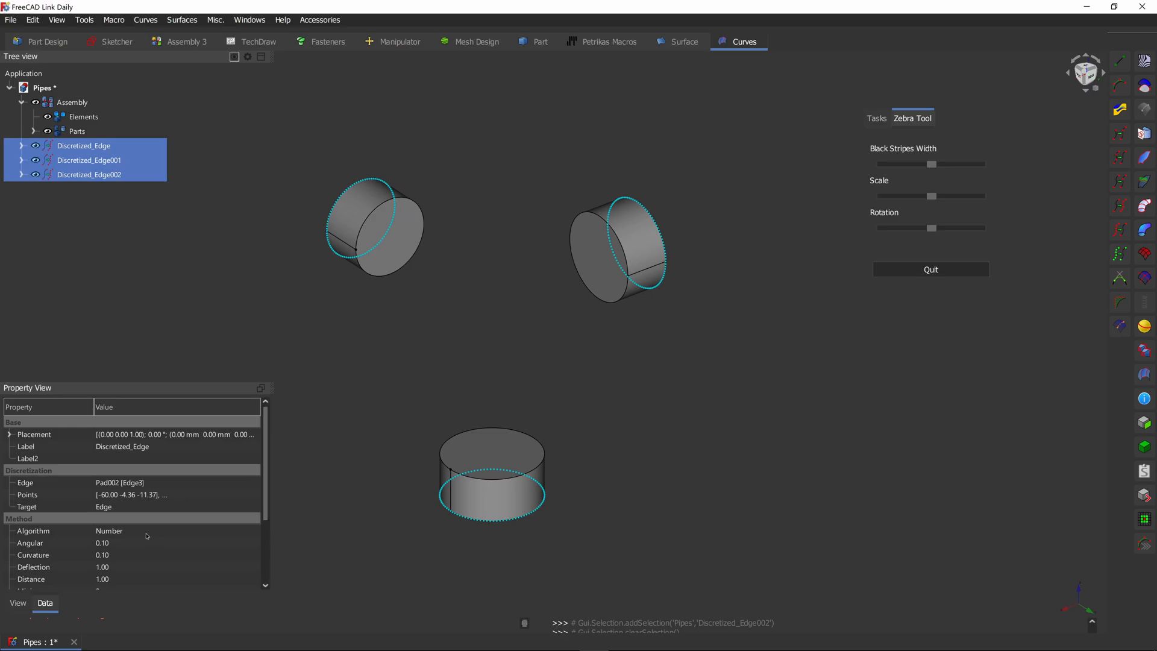
scroll(down, 3)
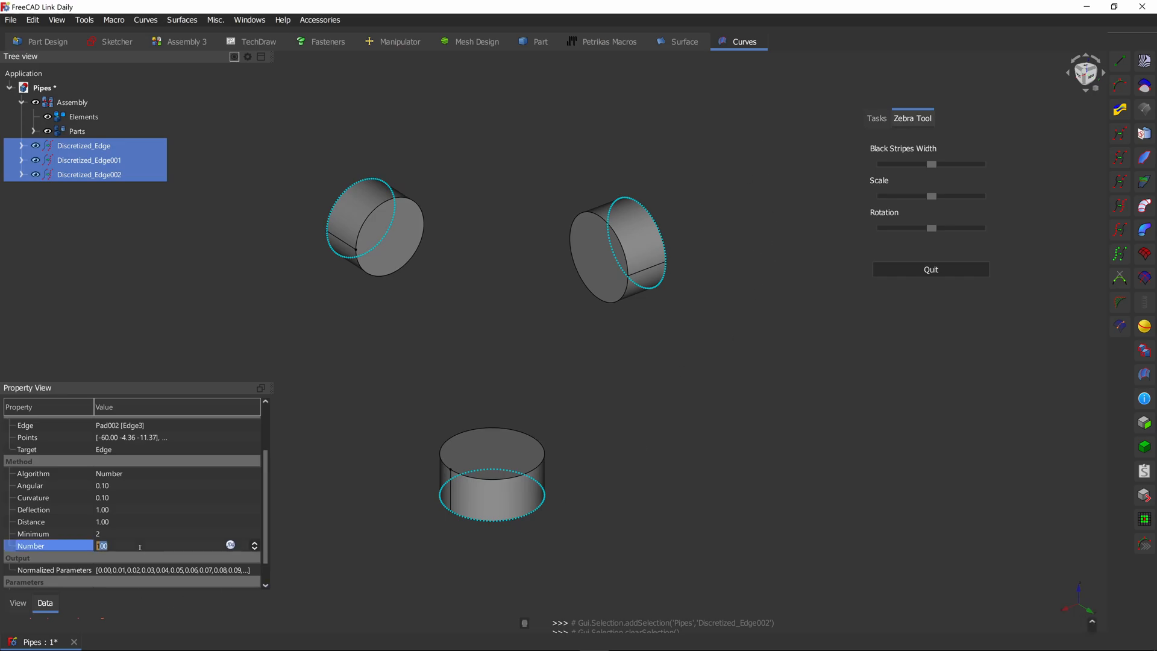
text(4)
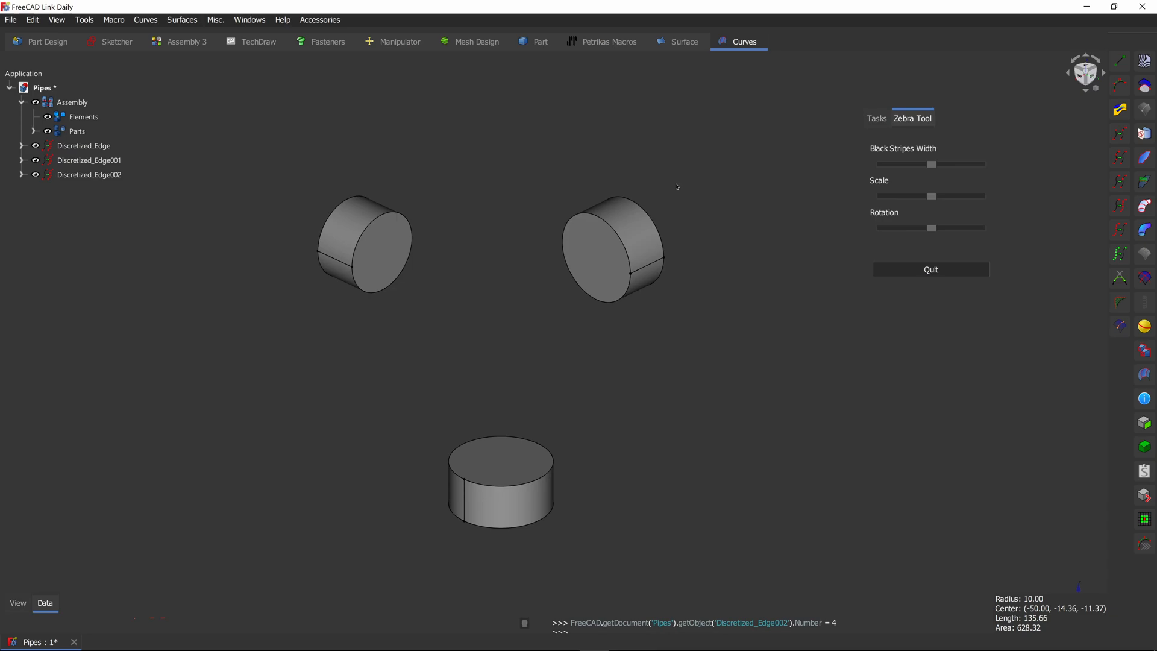
mouse_move(690, 152)
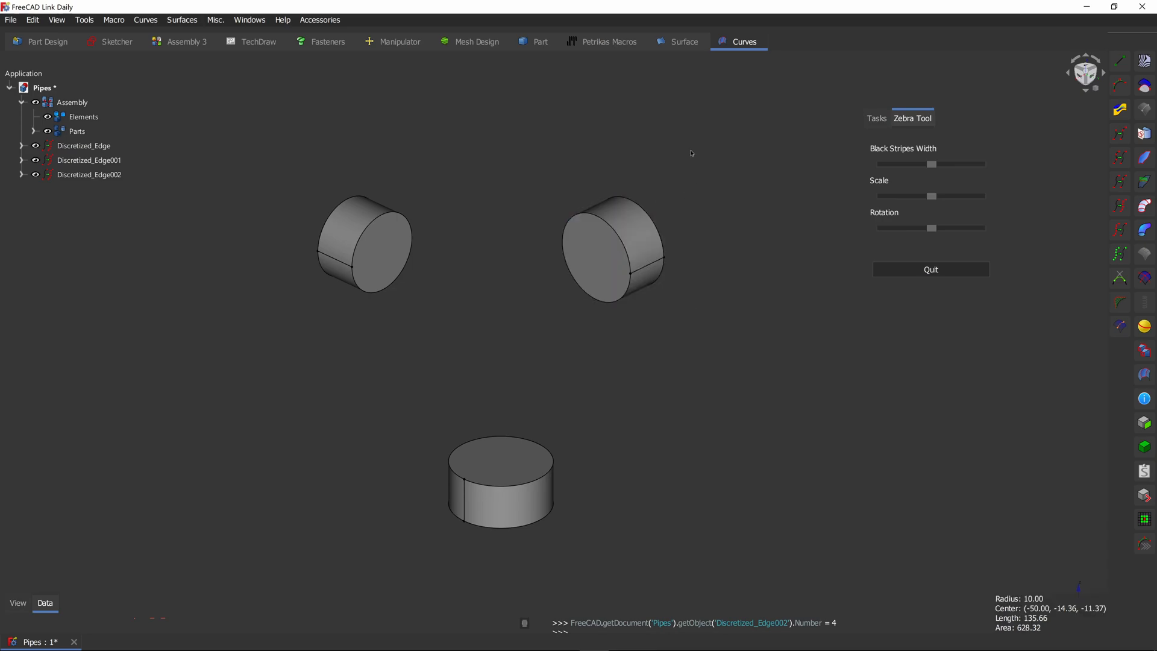
click(89, 160)
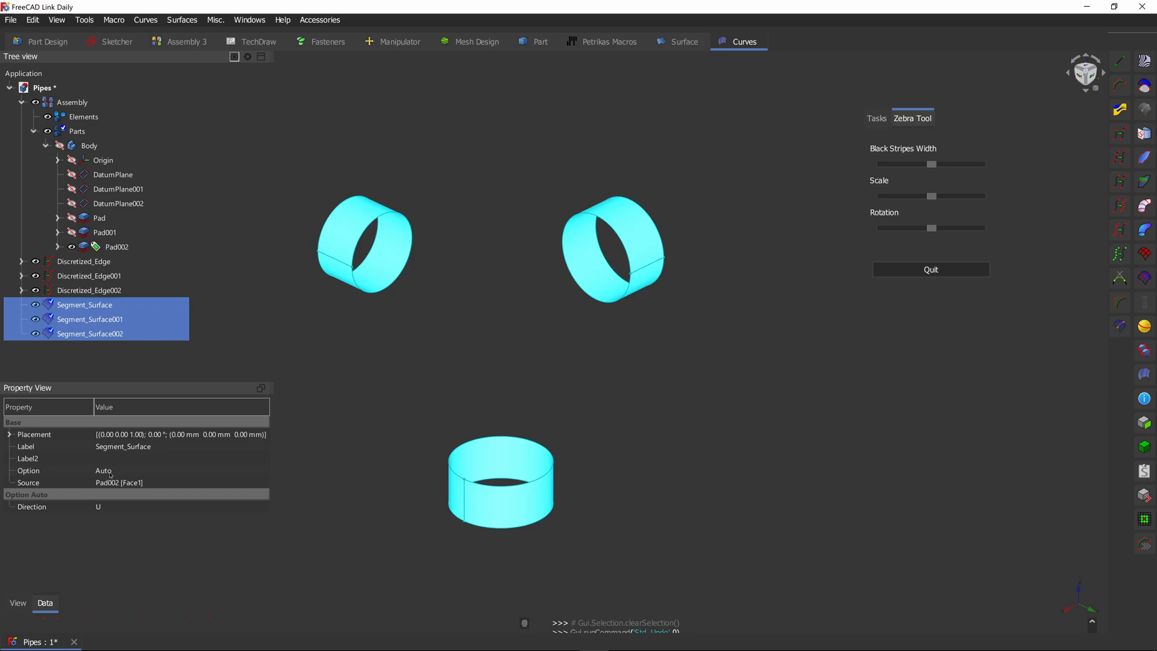
- Set Segment_Surface Option to Custom and link the first ring's Knots UProvider to Discretized_Edge
click(103, 470)
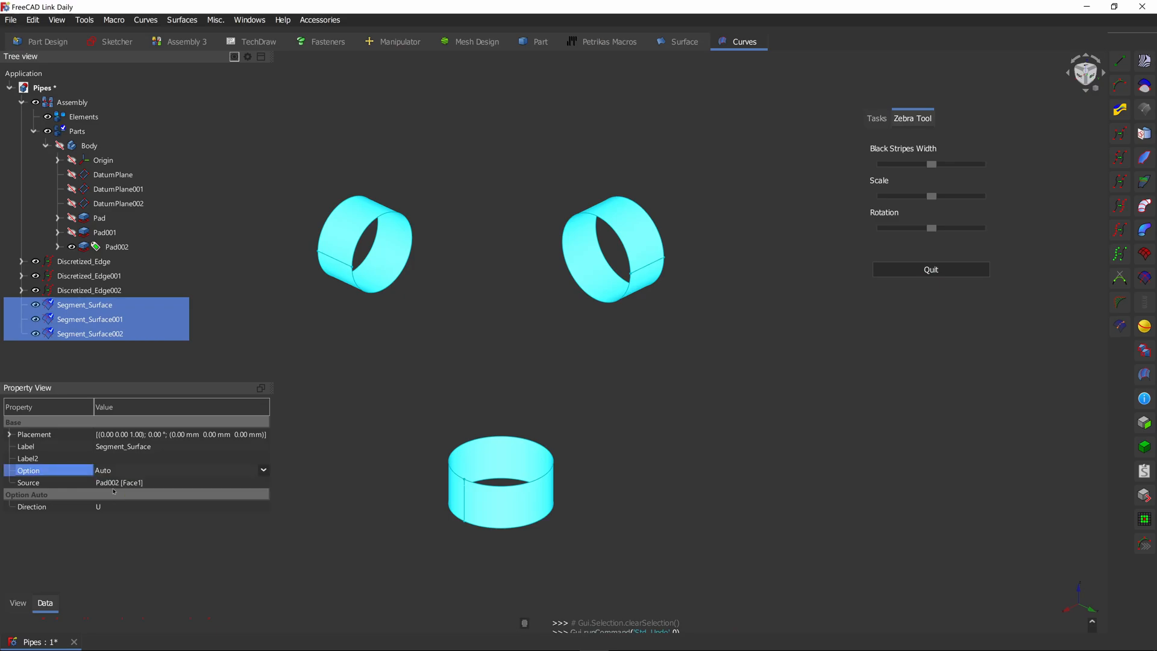
click(180, 470)
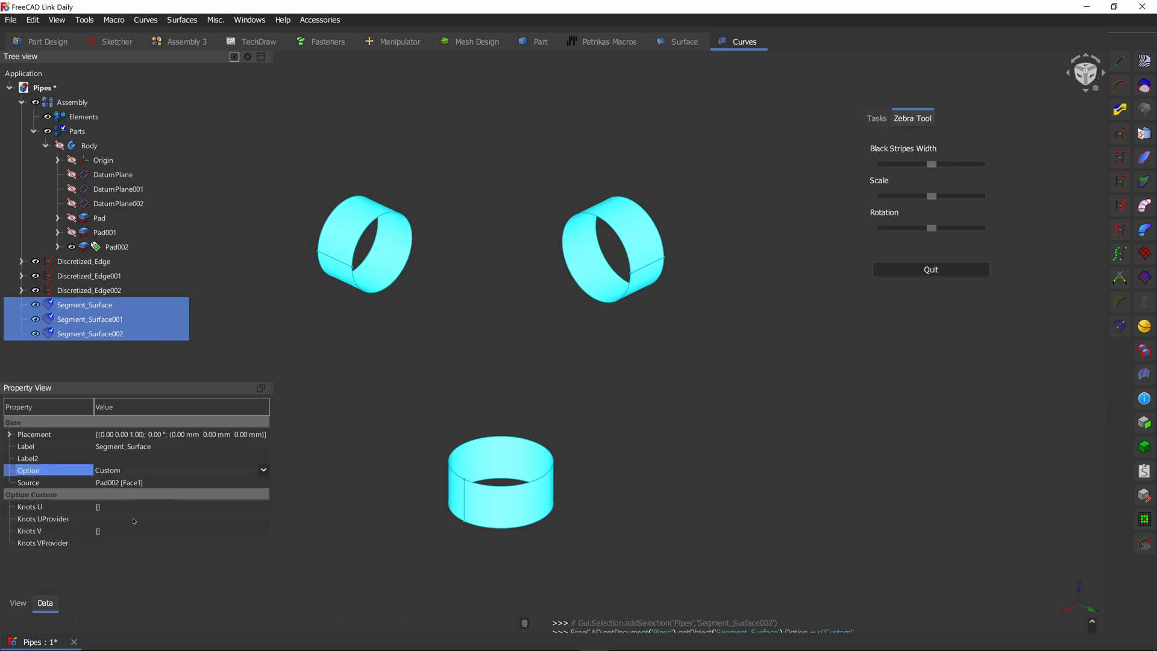
mouse_move(714, 162)
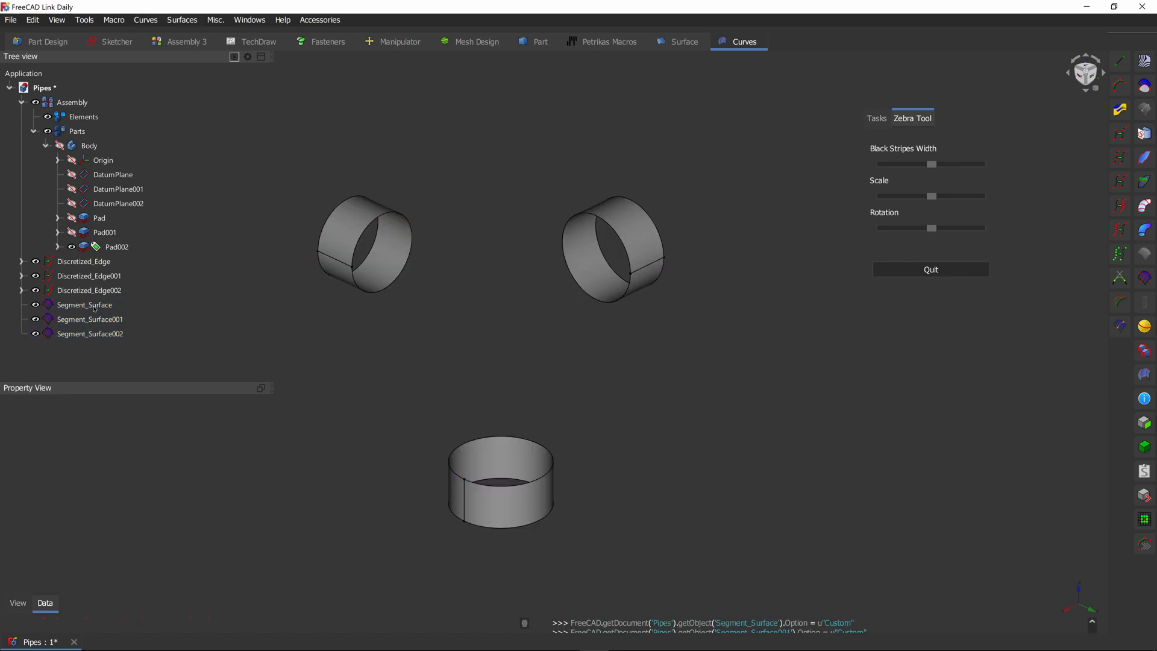
click(84, 304)
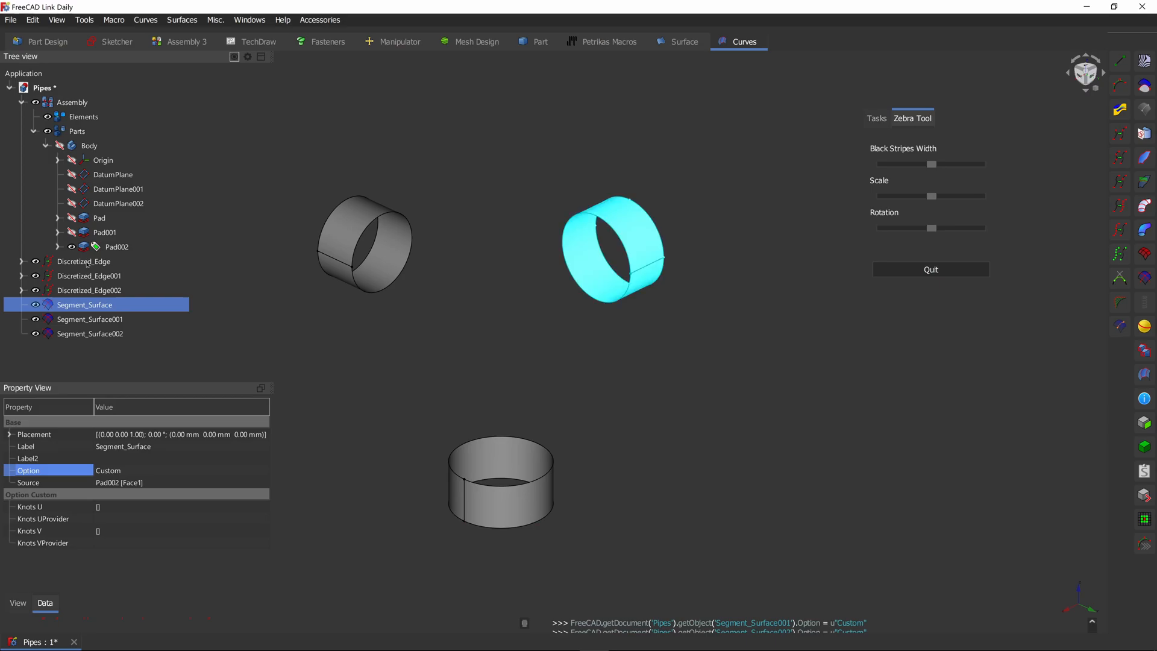
click(262, 519)
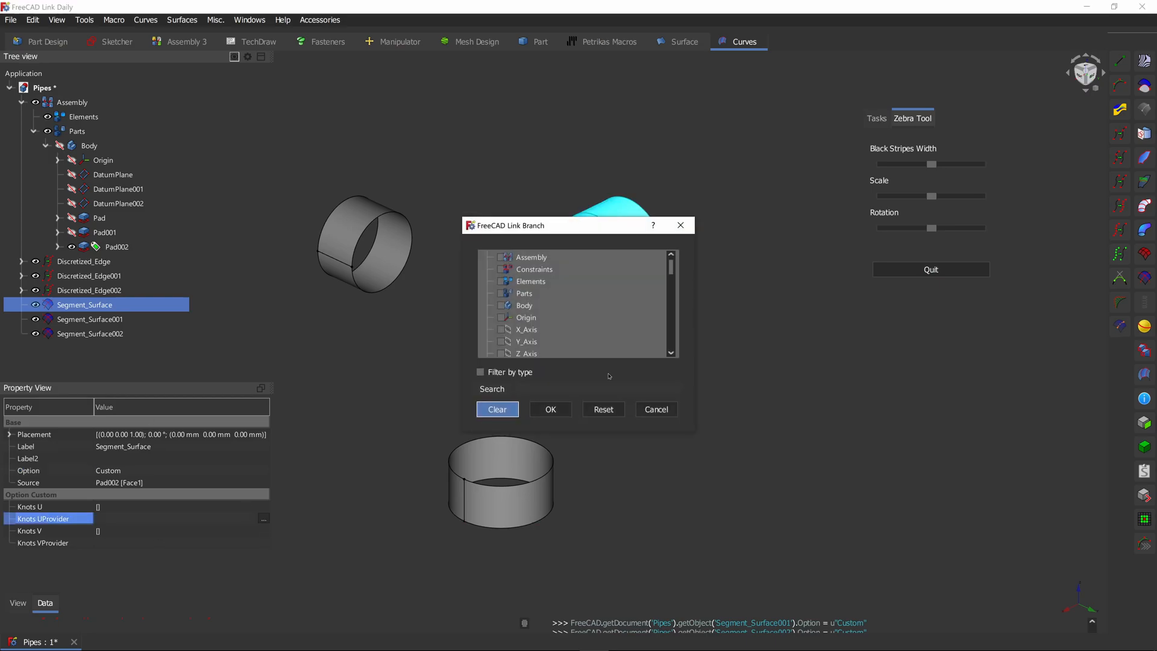
scroll(down, 3)
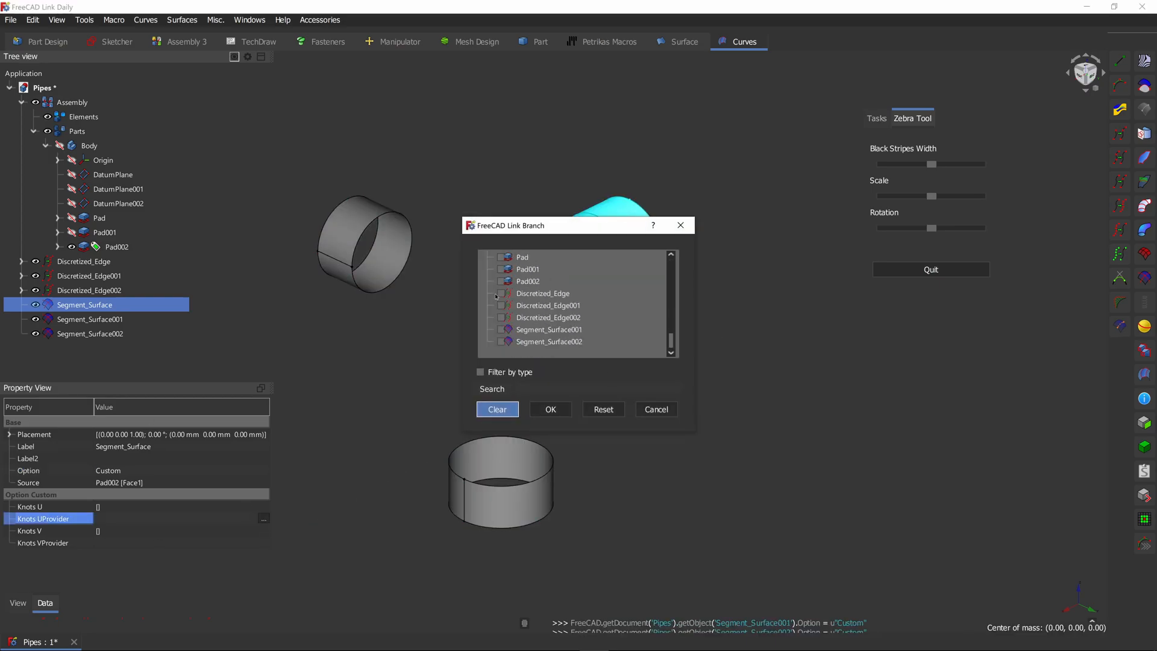
drag(554, 225, 795, 291)
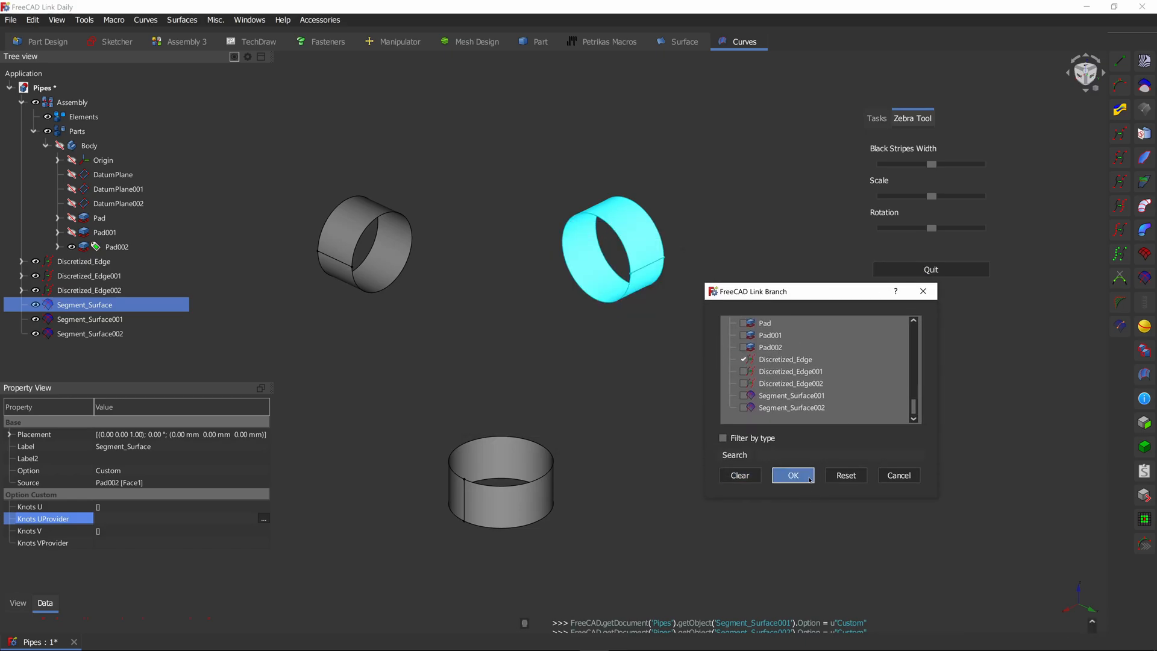
click(792, 475)
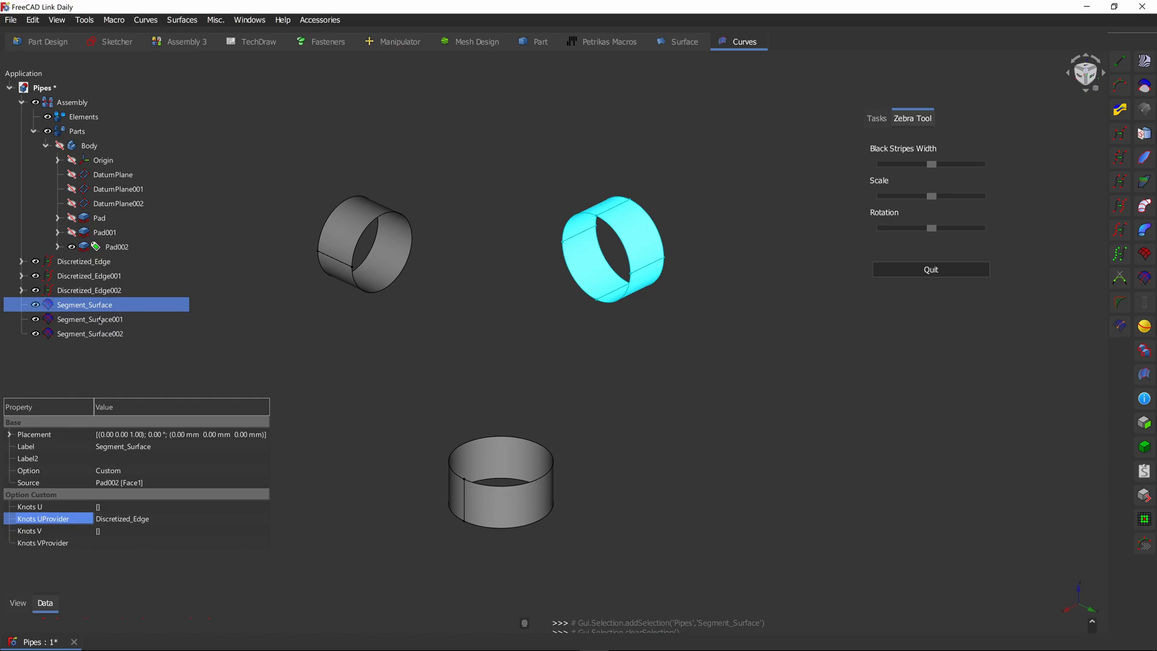
- Link the second ring's Knots UProvider to Discretized_Edge001, then select the third ring surface
click(89, 319)
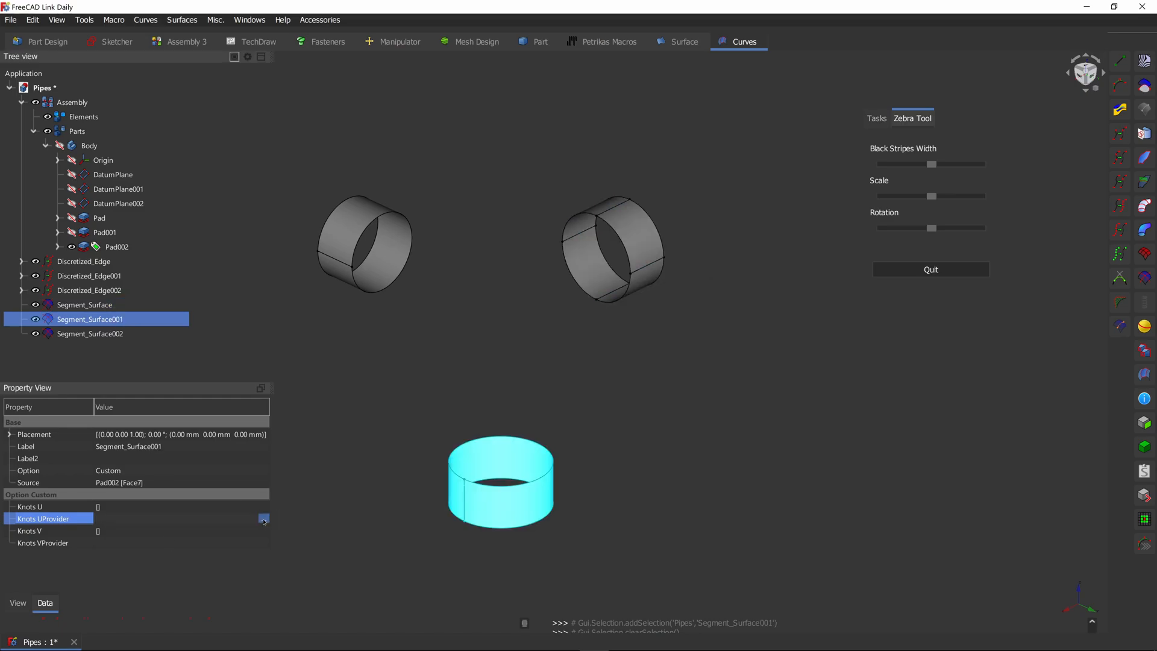
click(262, 519)
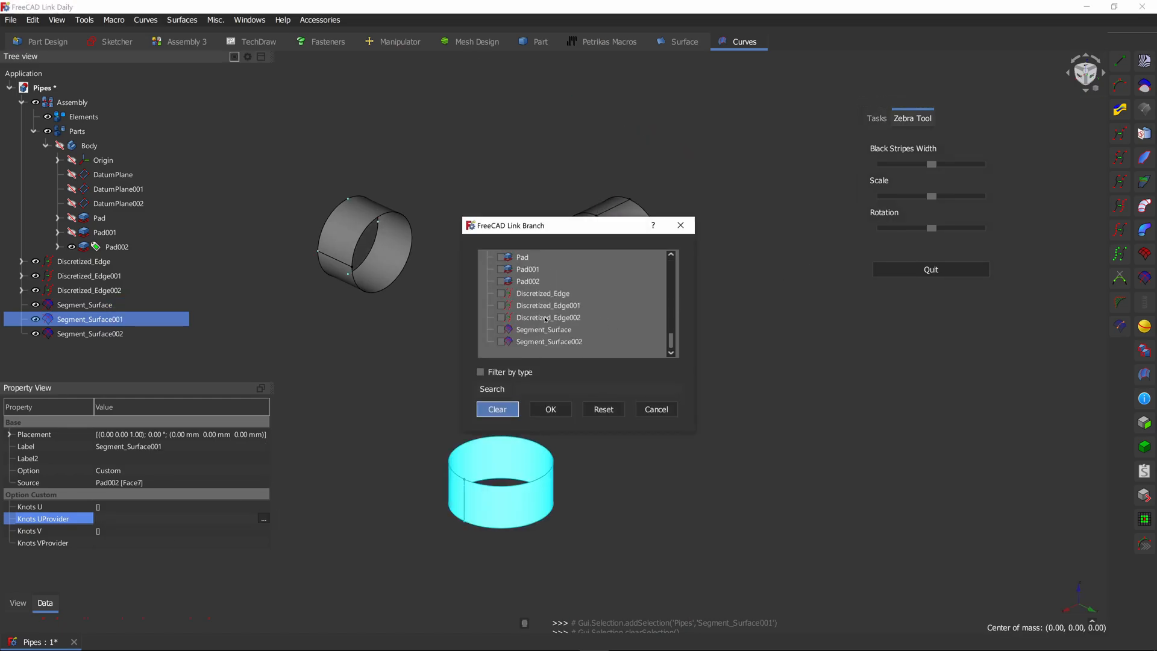
click(501, 305)
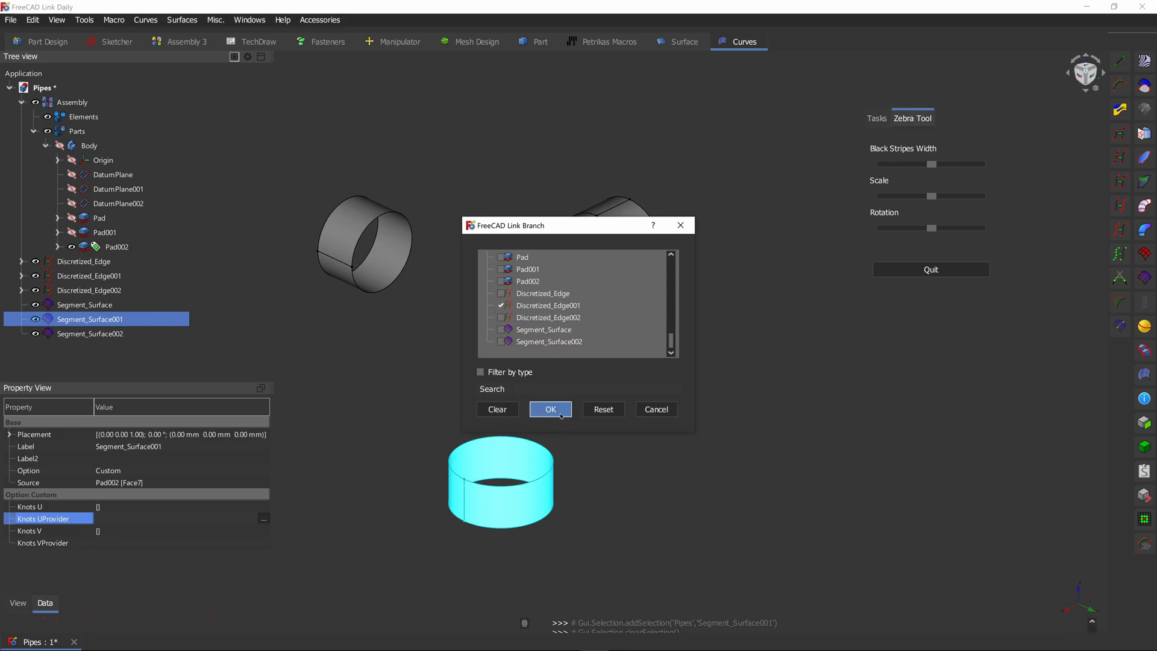
click(550, 410)
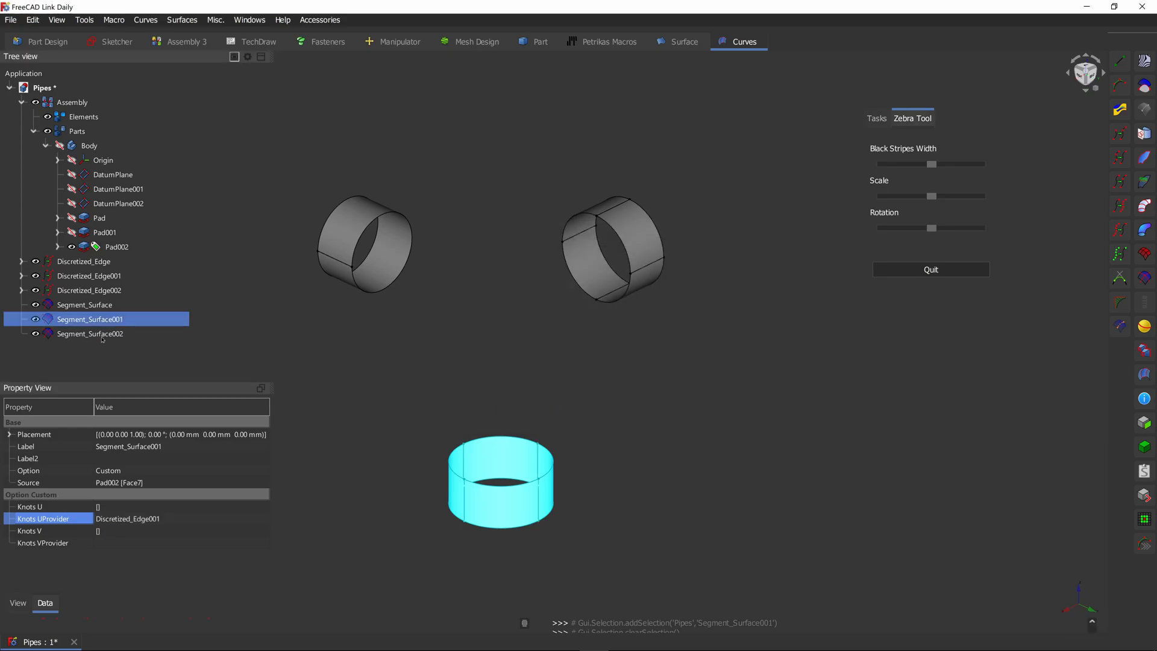
click(263, 518)
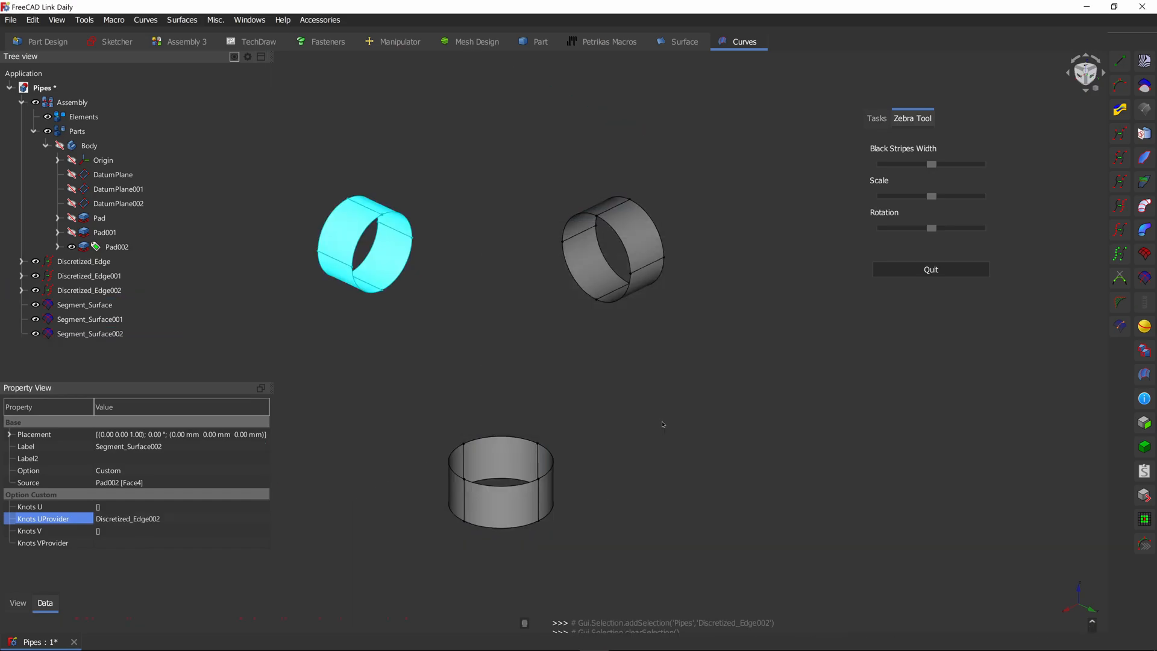
click(353, 237)
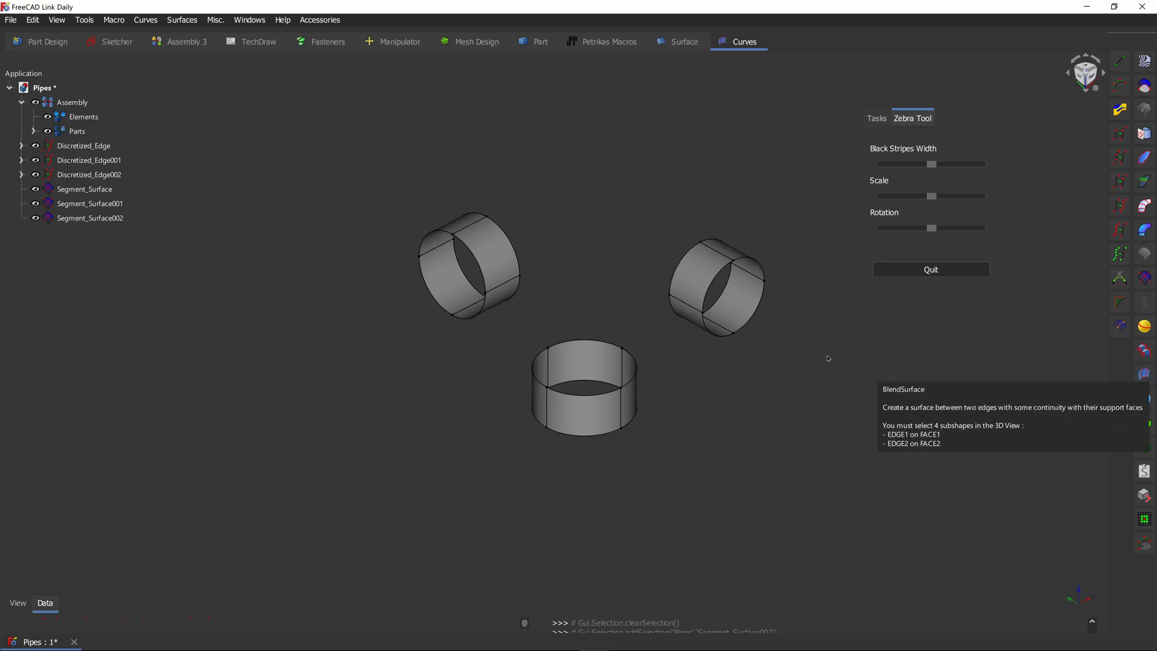
- Create Blend_Surface001 between matching edges of the lower and side segment surfaces
click(483, 254)
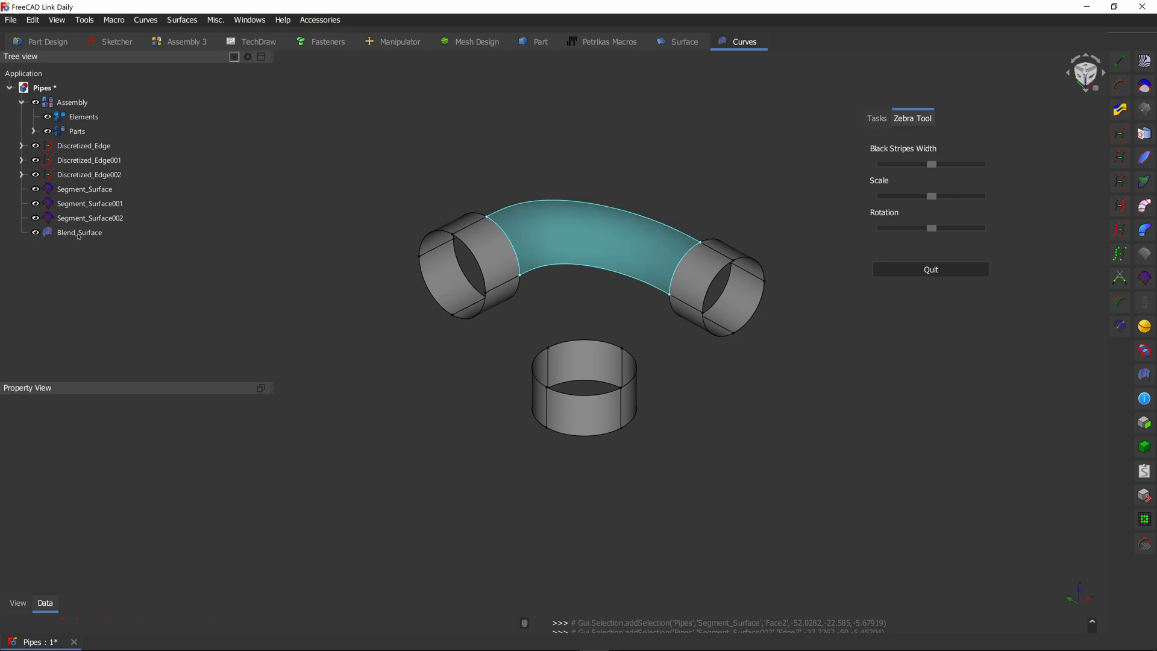
click(79, 231)
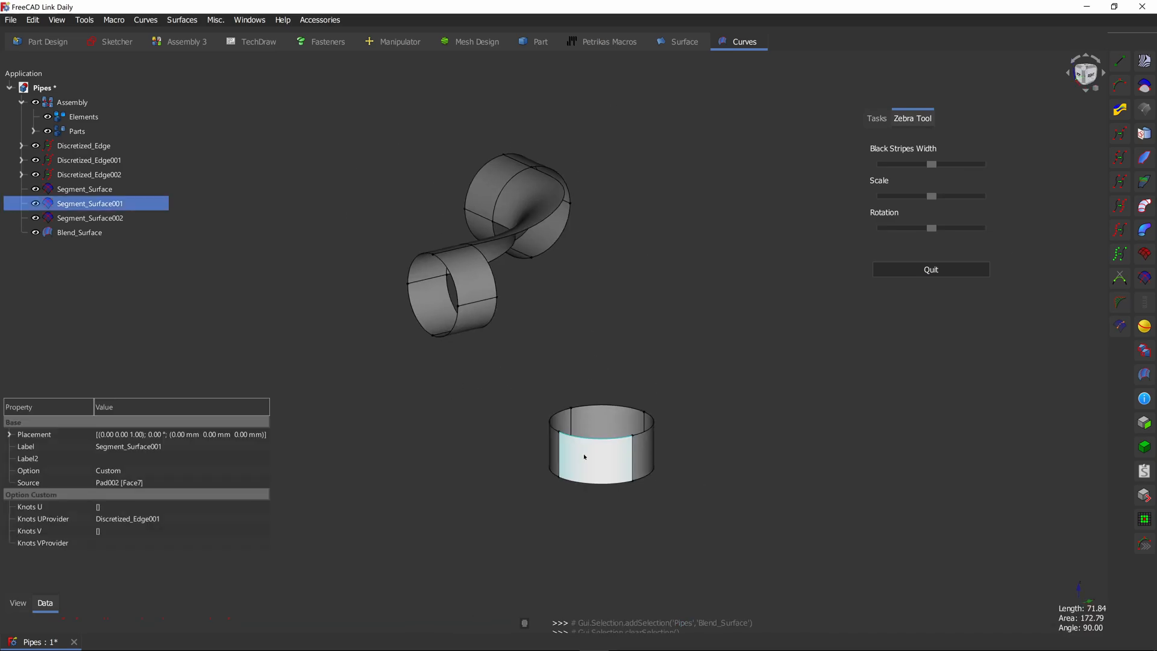
click(602, 454)
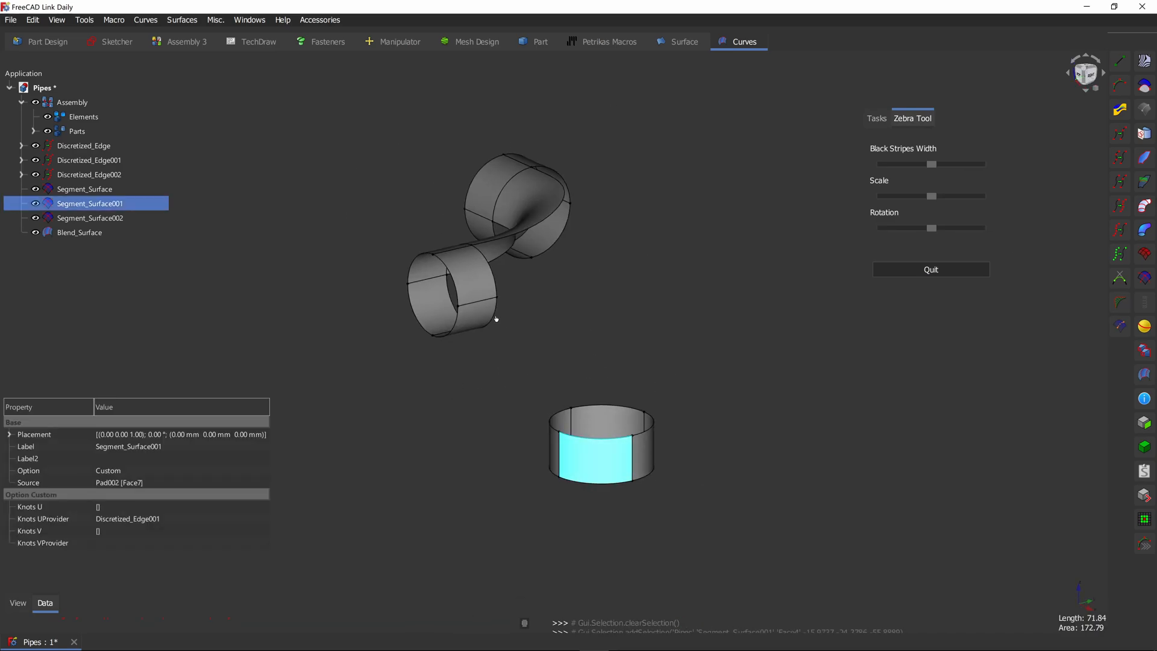
click(465, 318)
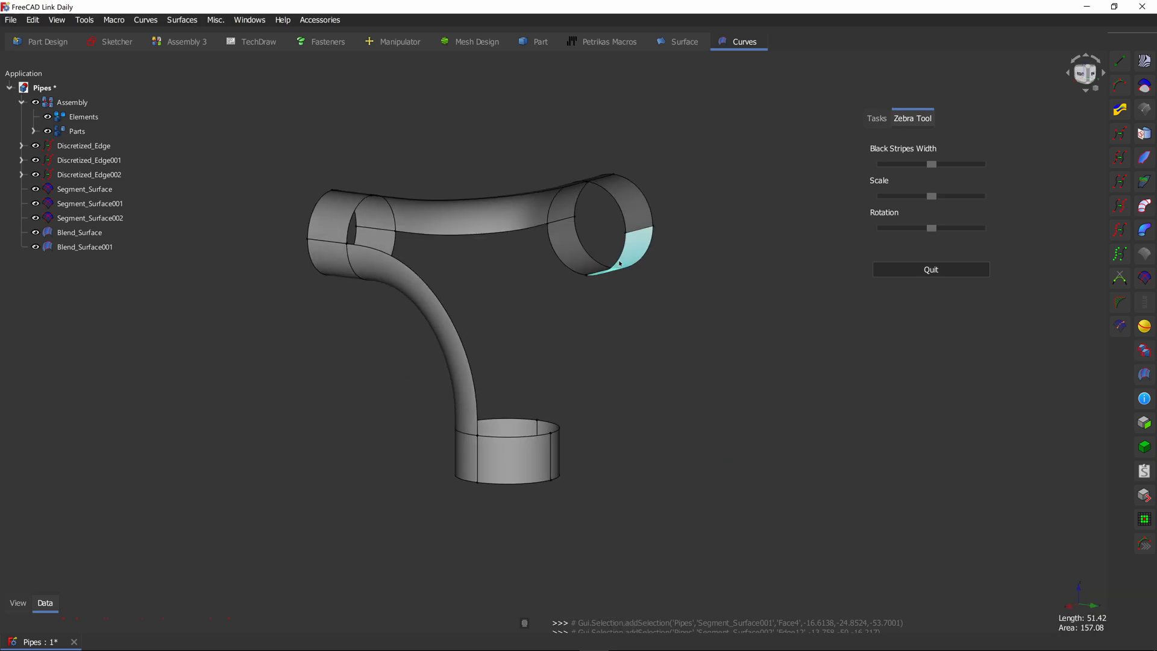
click(84, 189)
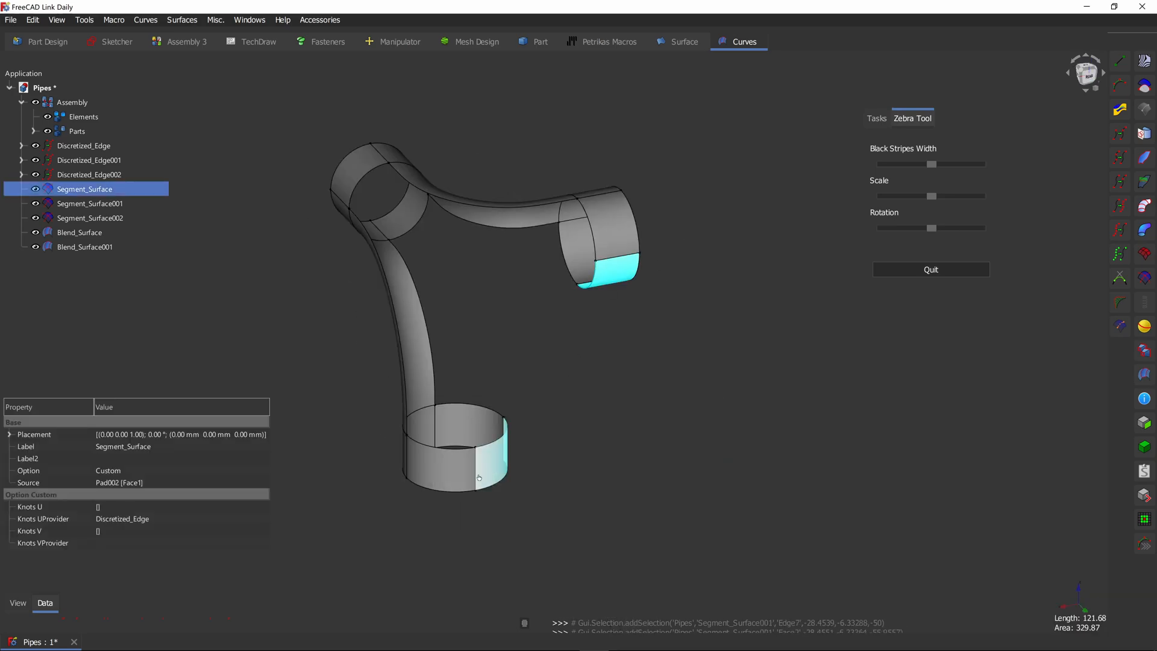
click(89, 203)
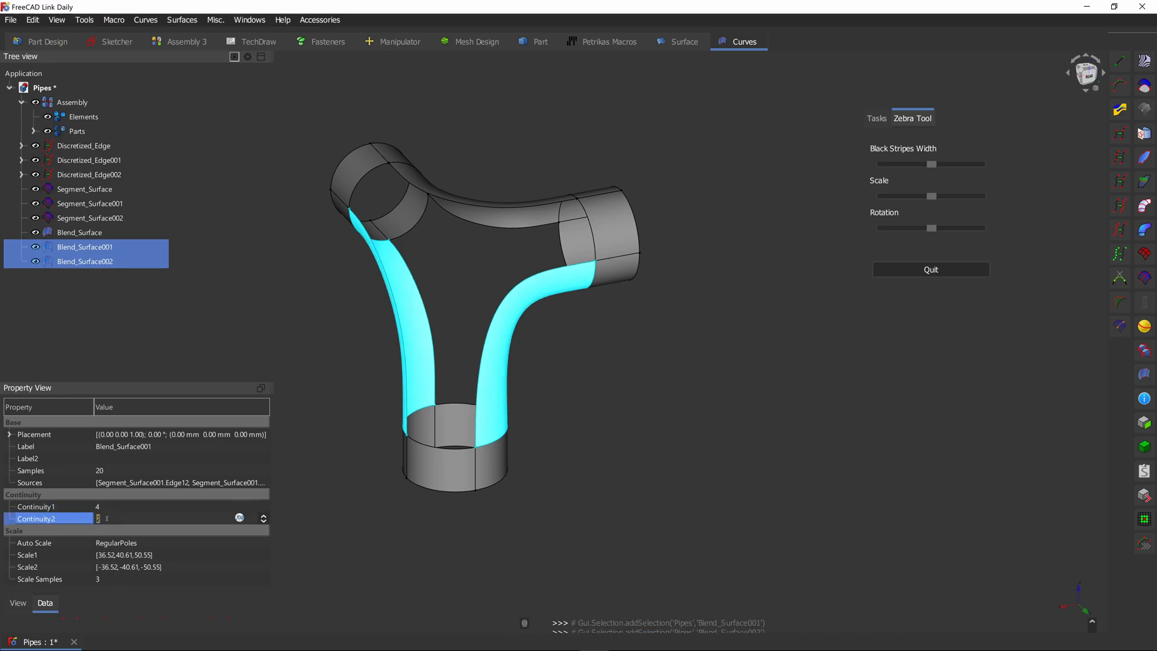
- Set Blend_Surface002 continuity to 4, then run and quit the Zebra Tool
click(930, 268)
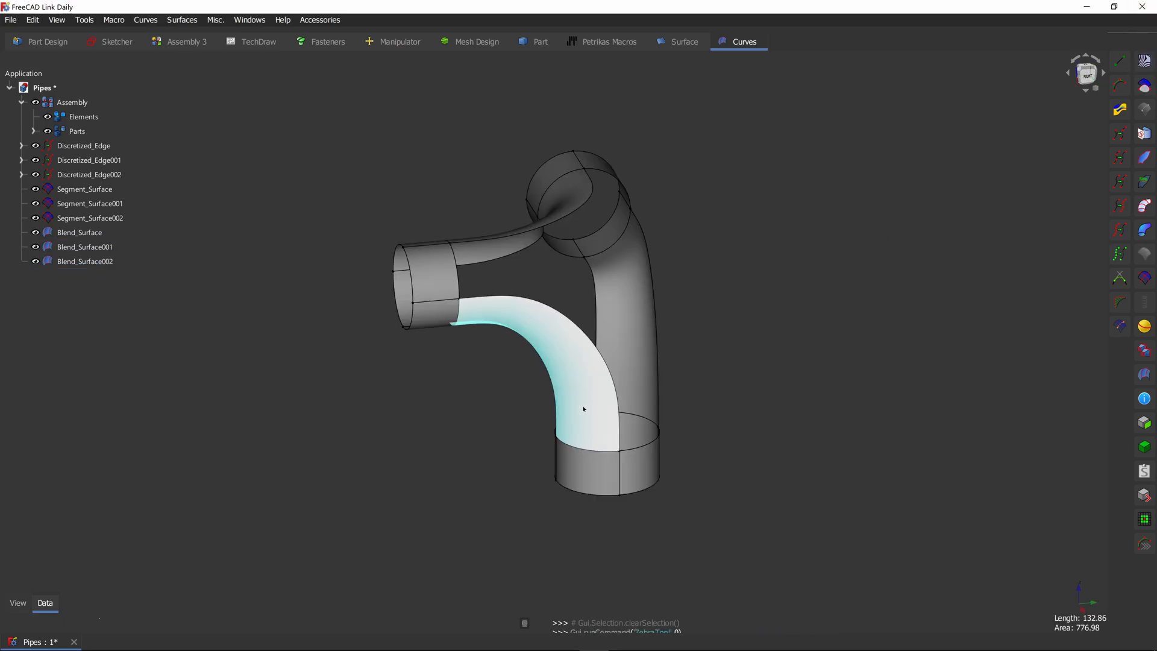
click(582, 410)
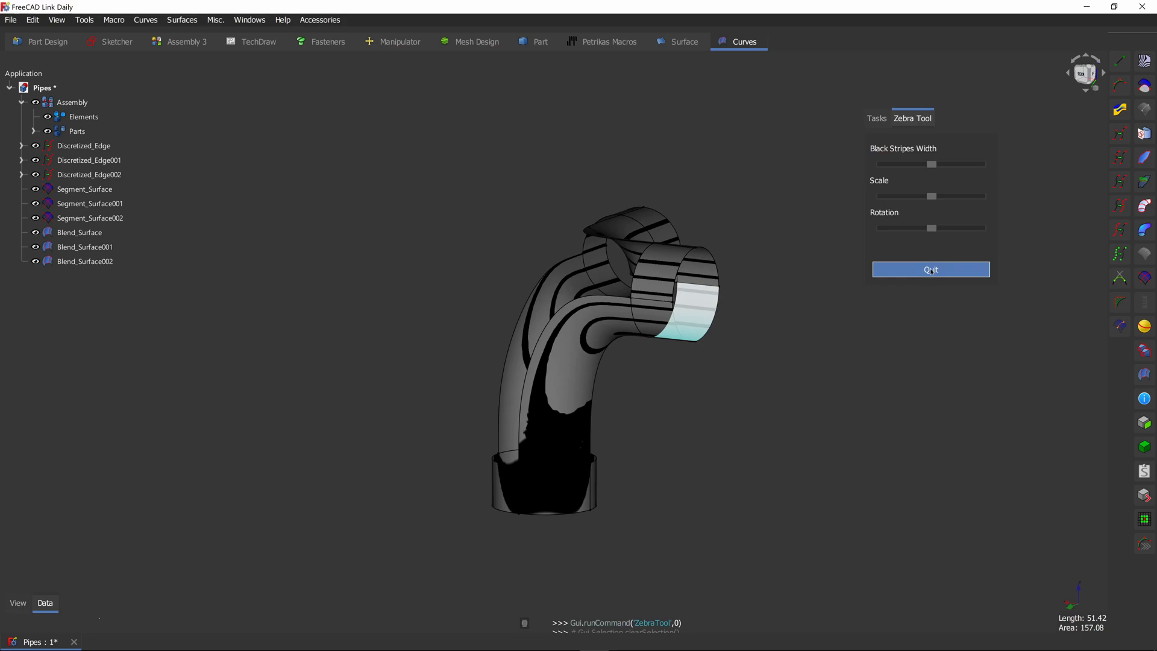
click(930, 269)
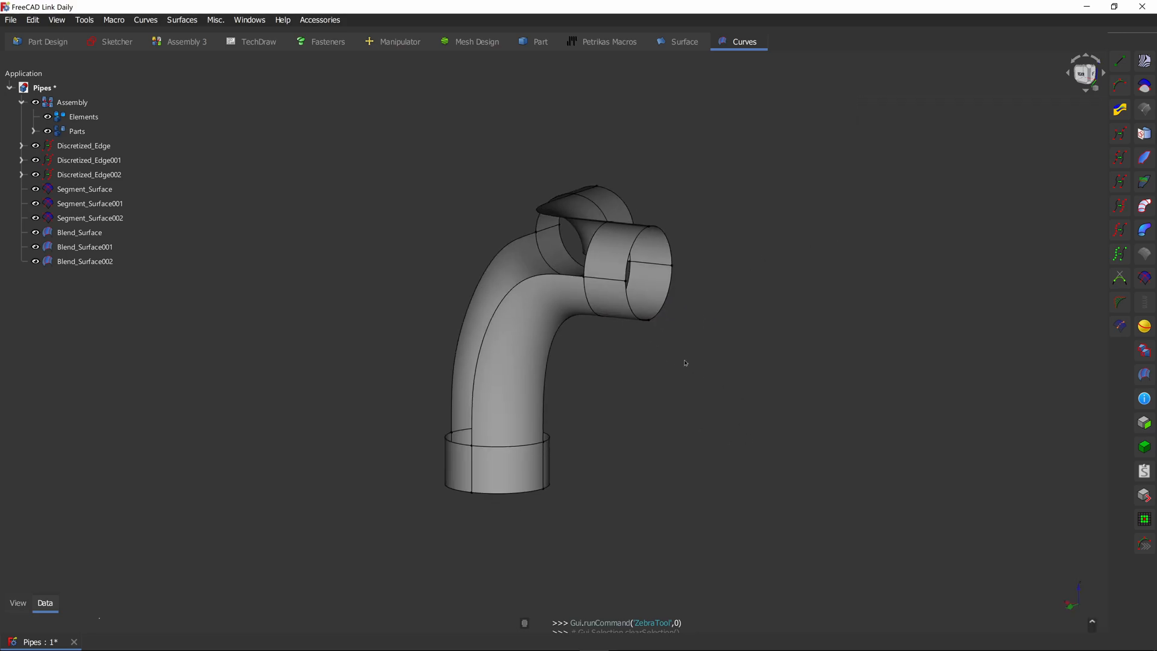
- Build a Filling surface from six gap boundary edges, each constrained to Face1
click(684, 42)
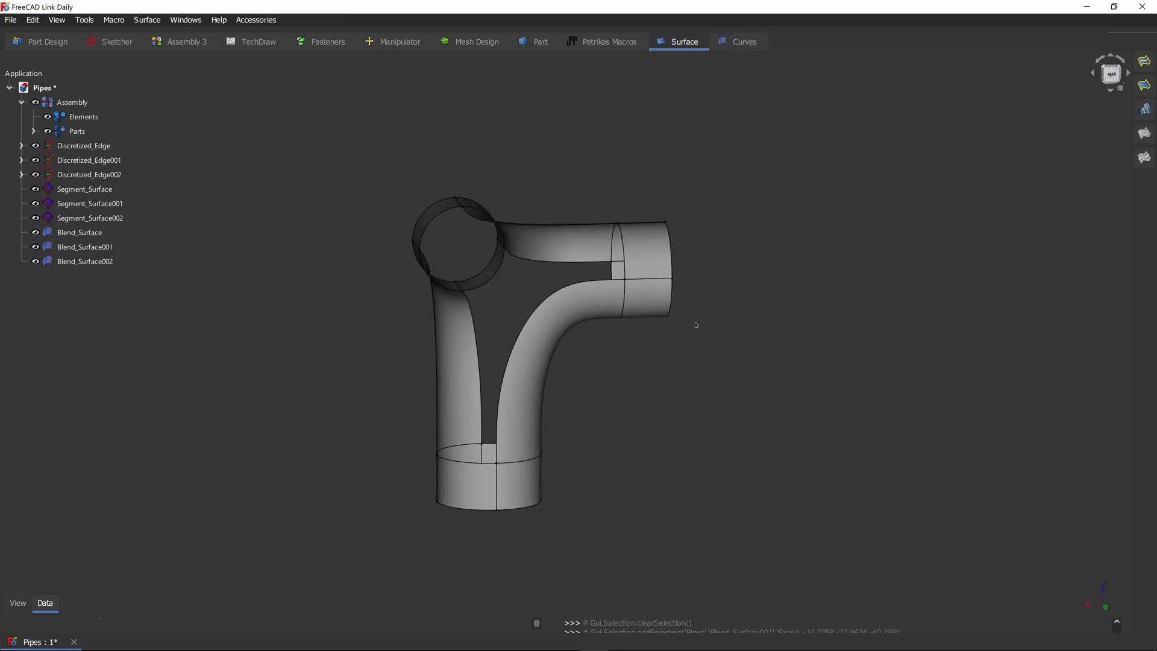
click(1144, 60)
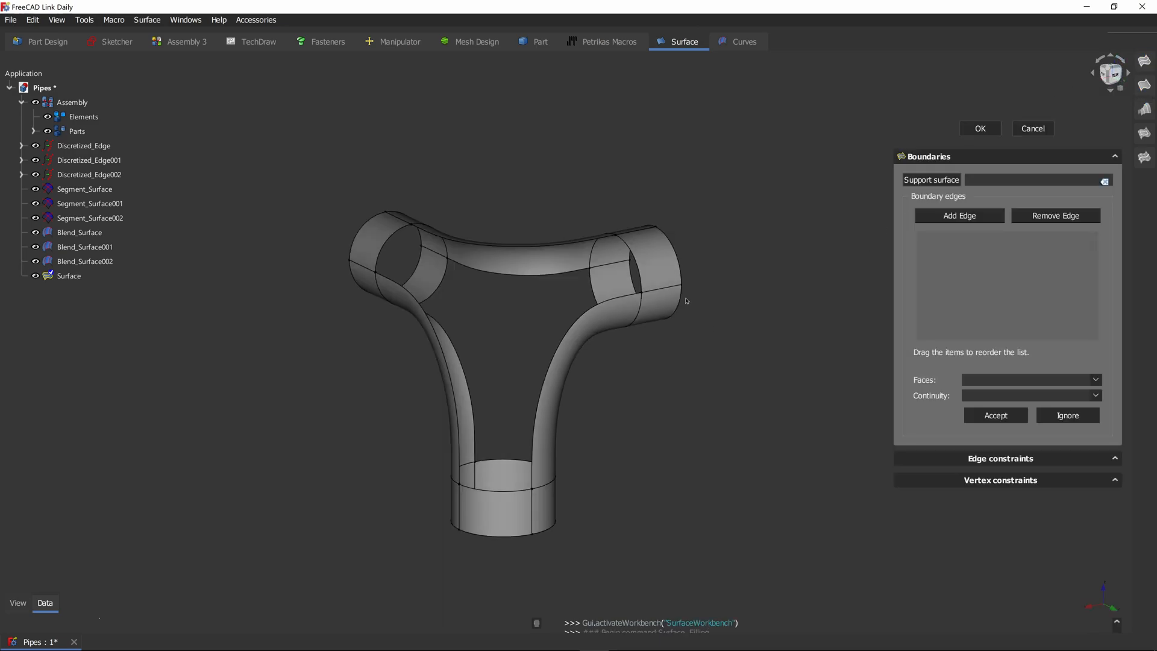
click(639, 265)
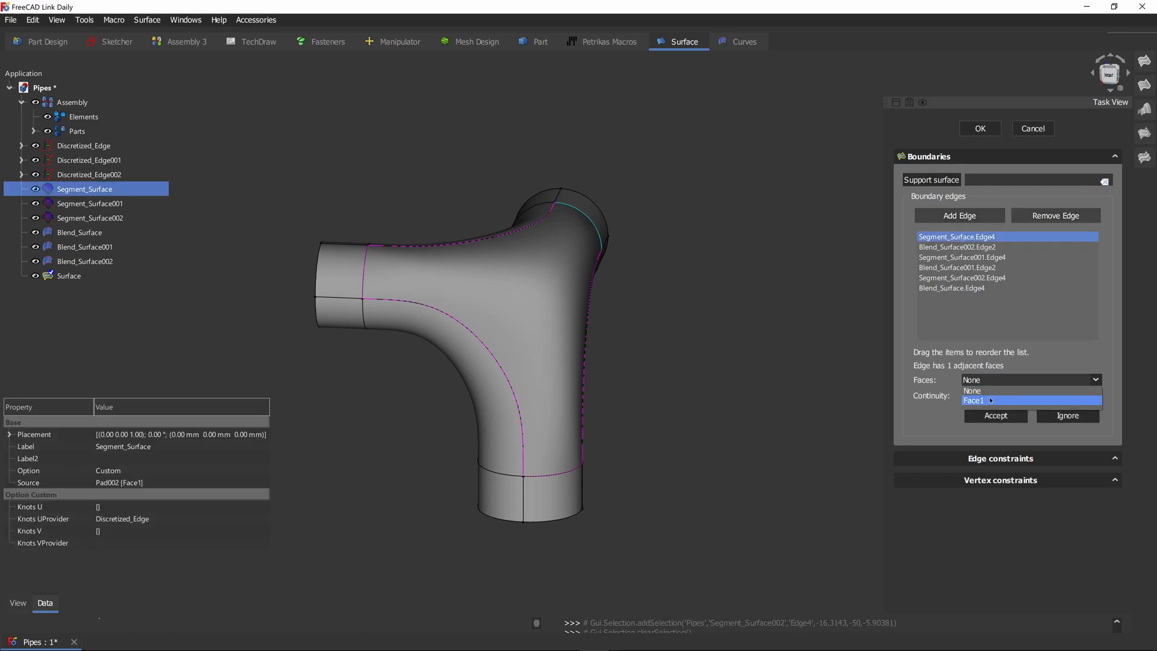
click(991, 400)
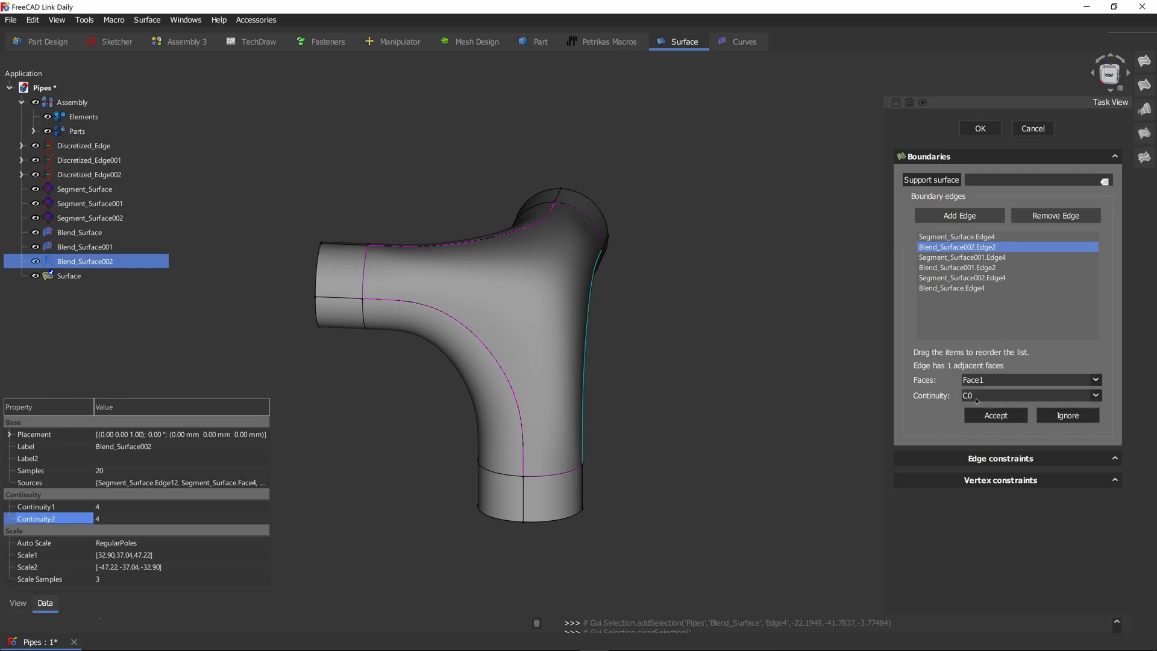
click(963, 257)
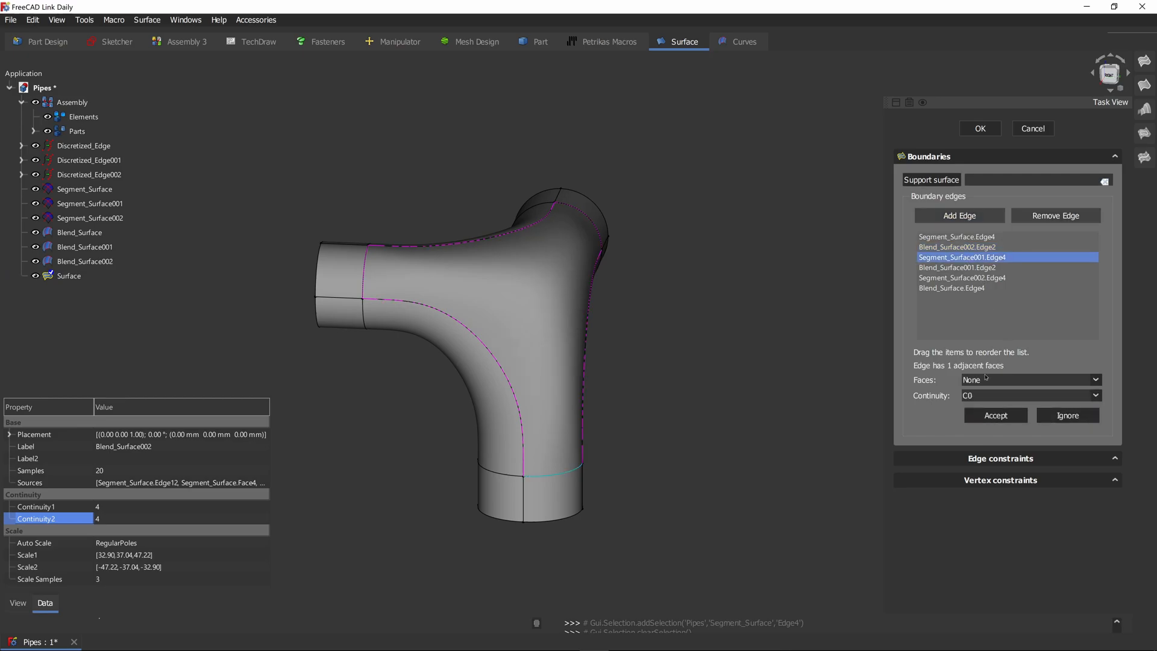
click(1029, 394)
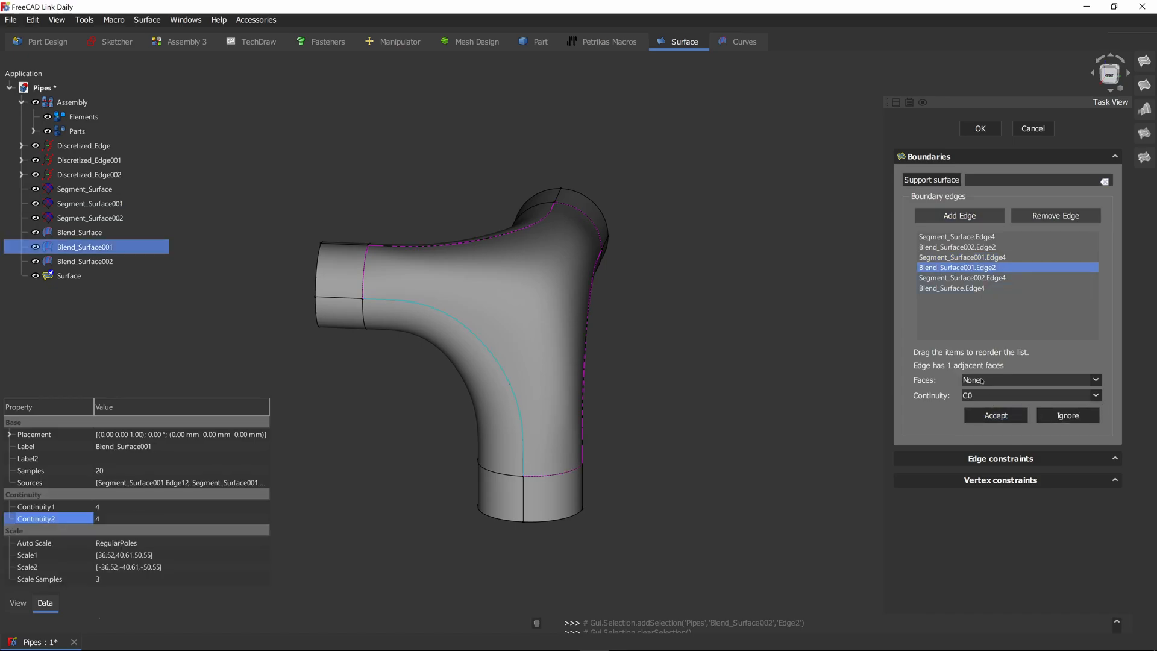
click(1095, 395)
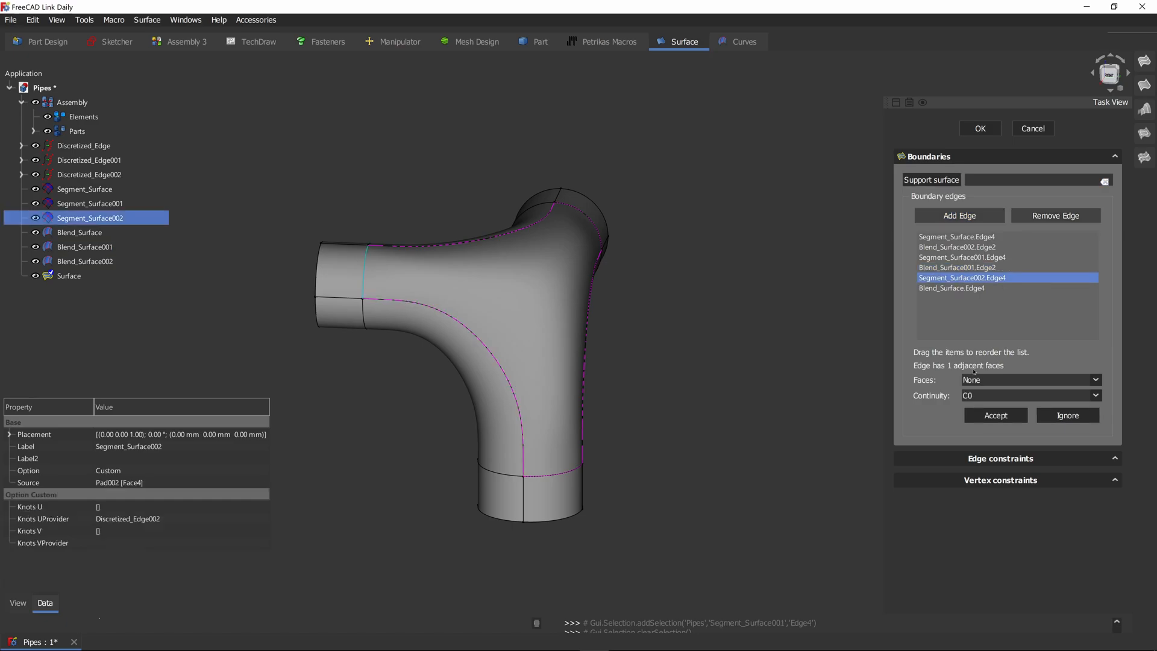
click(1028, 379)
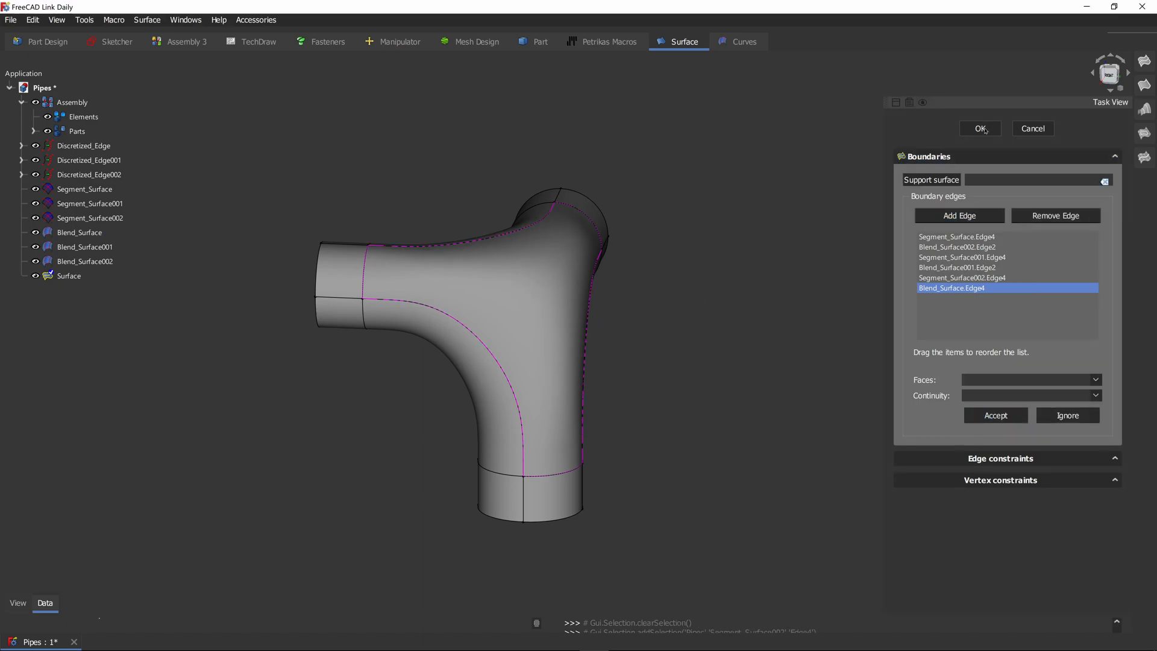
- Accept the first Filling and add a second six-edge Filling closing the remaining gap
click(979, 128)
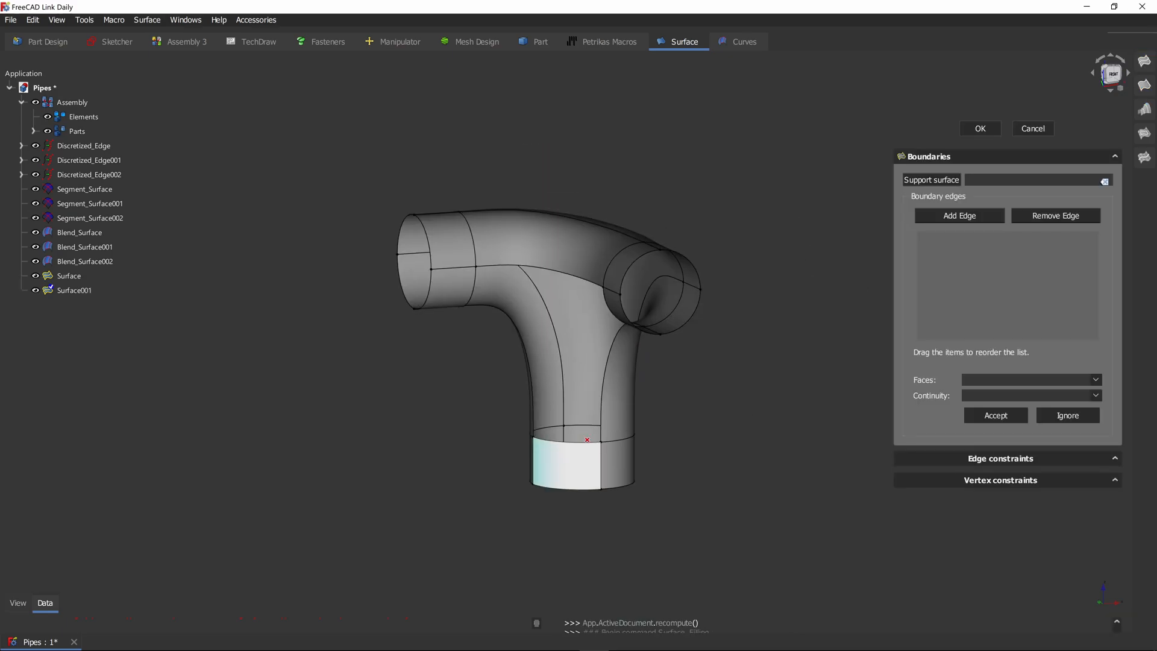
click(605, 379)
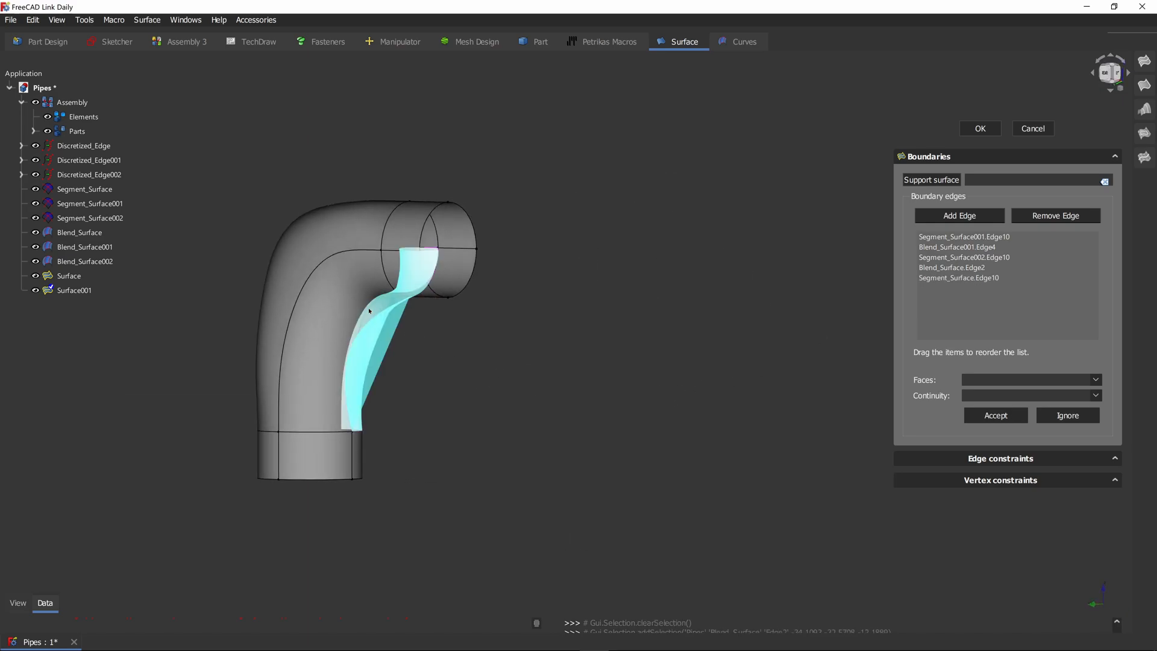
click(958, 215)
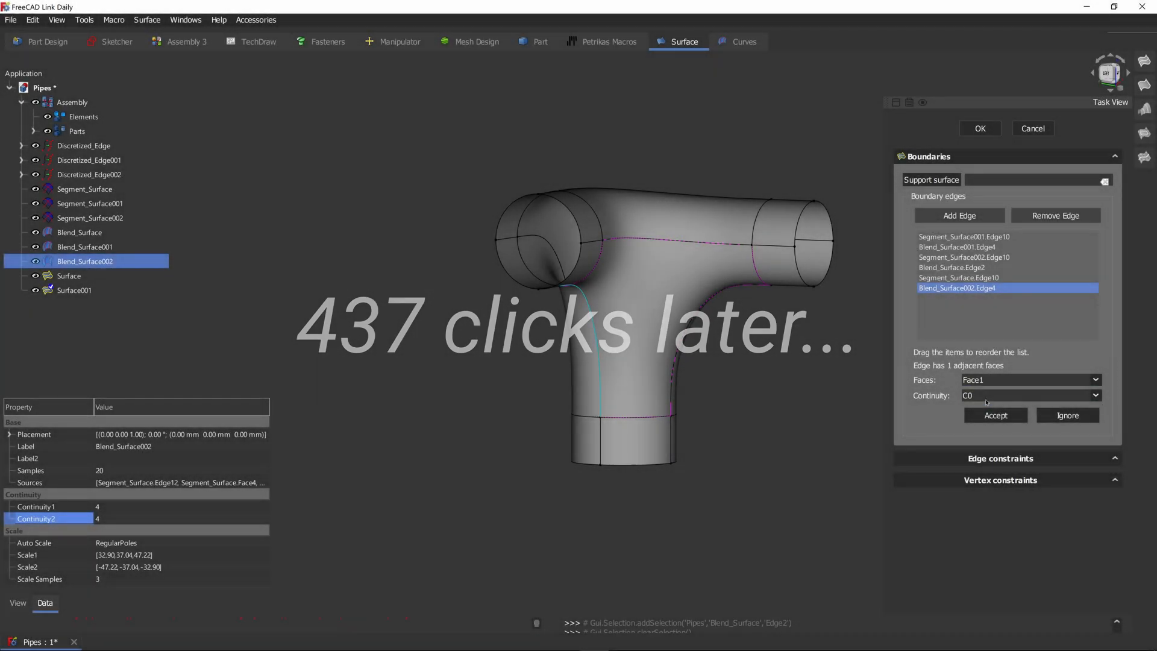
click(960, 215)
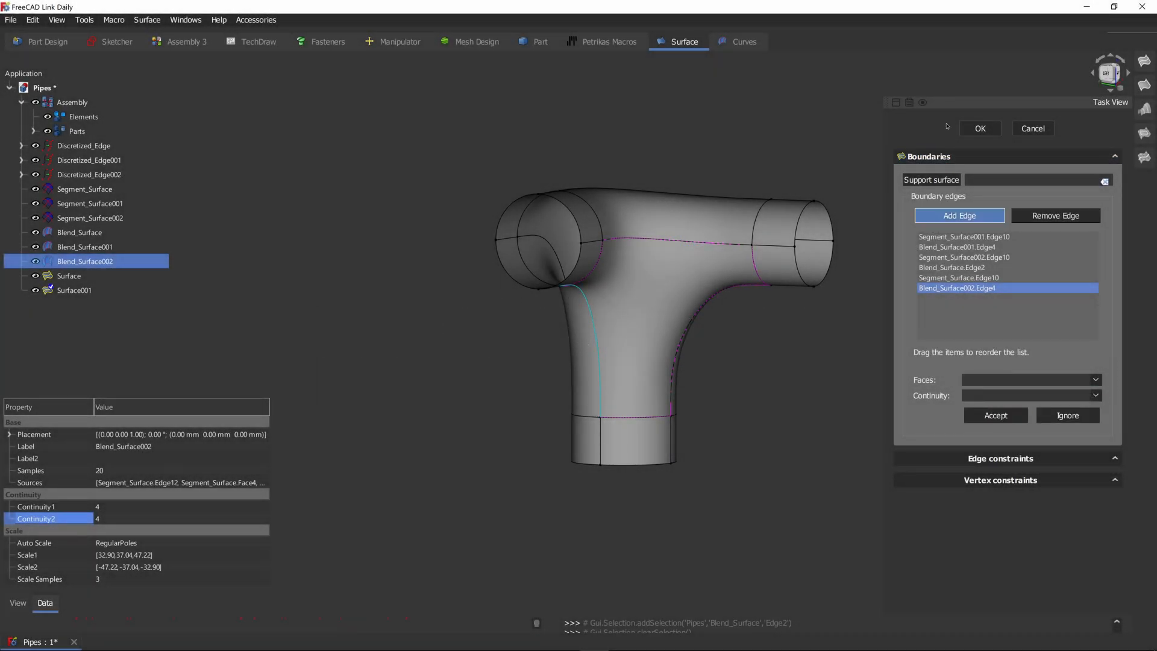
click(980, 128)
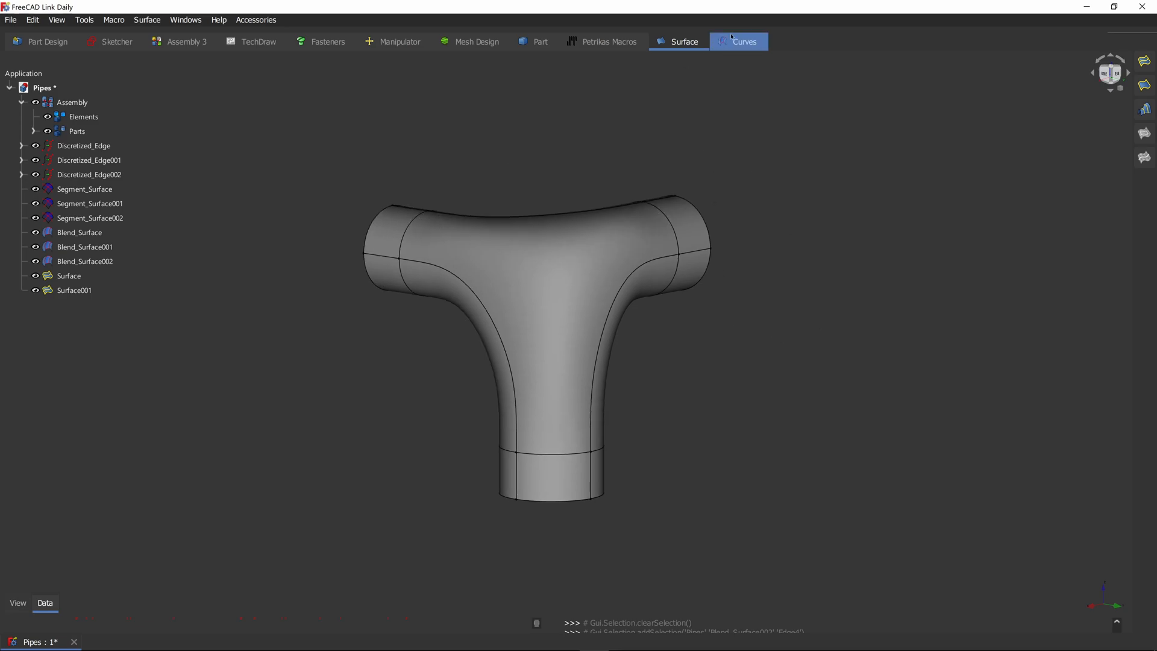
- Run the Zebra Tool on the finished connector and orbit to inspect stripe flow
click(744, 42)
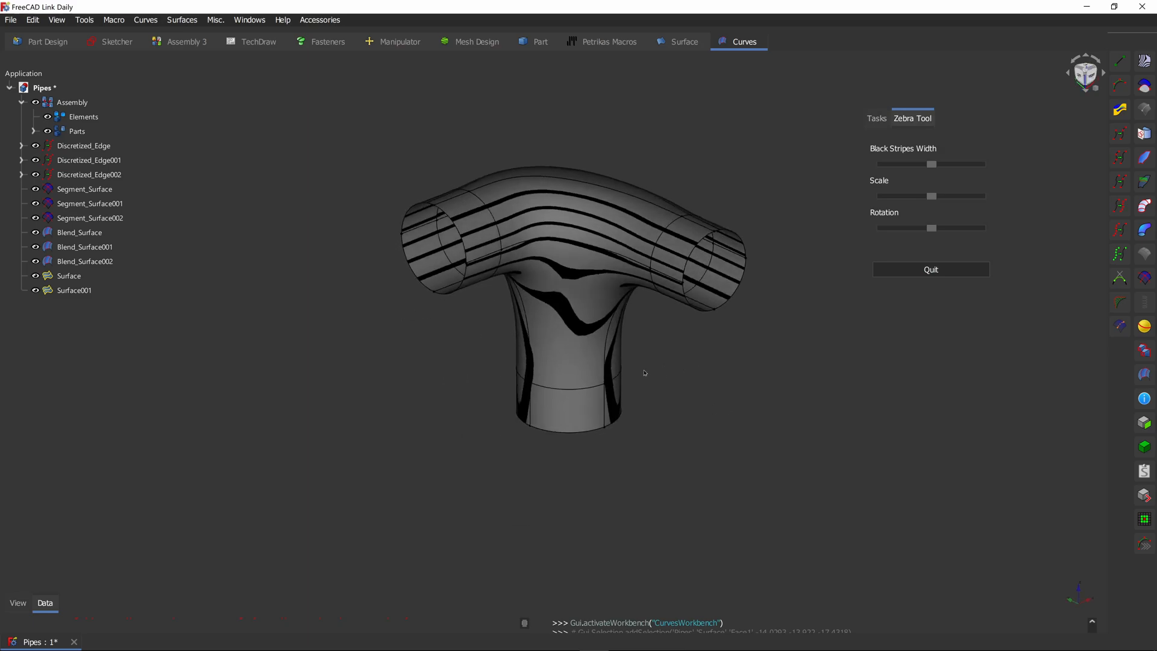
drag(644, 373, 694, 362)
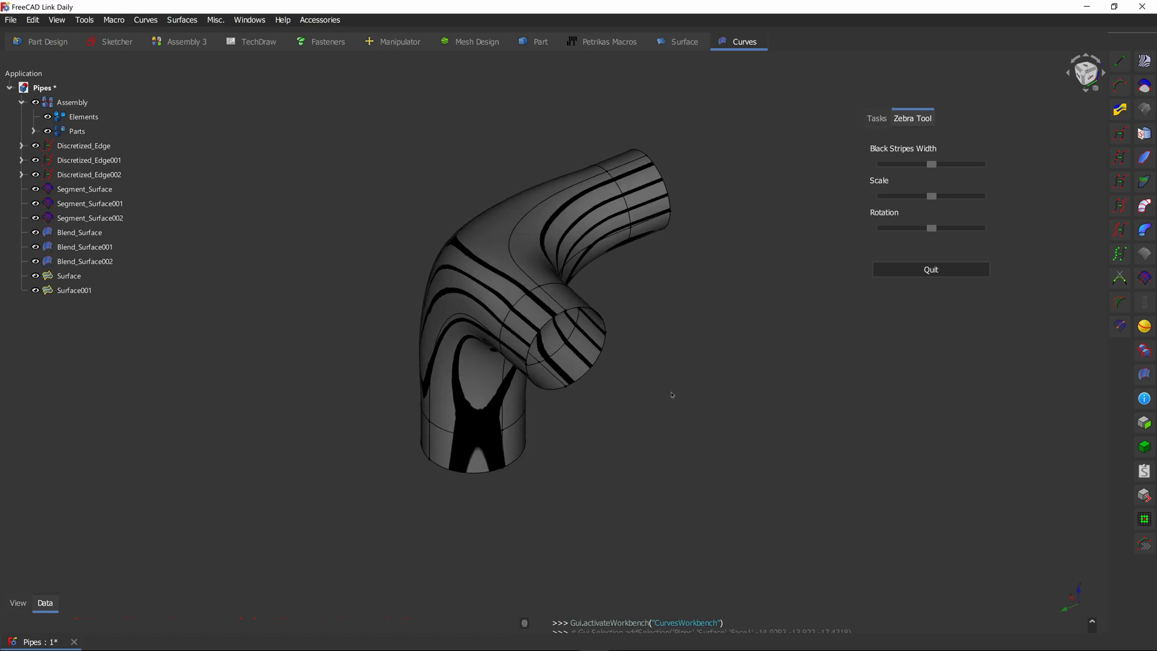
click(683, 42)
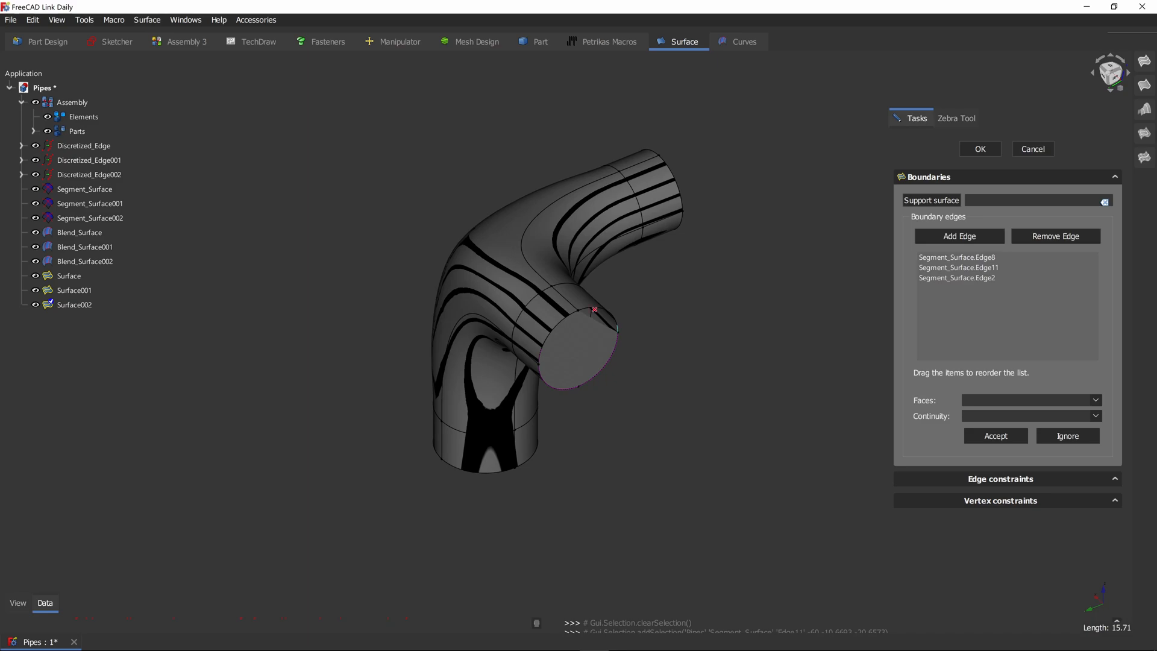
- Cap the open pipe ends with Filling surfaces Surface002 to Surface004 from their rim edges
click(597, 313)
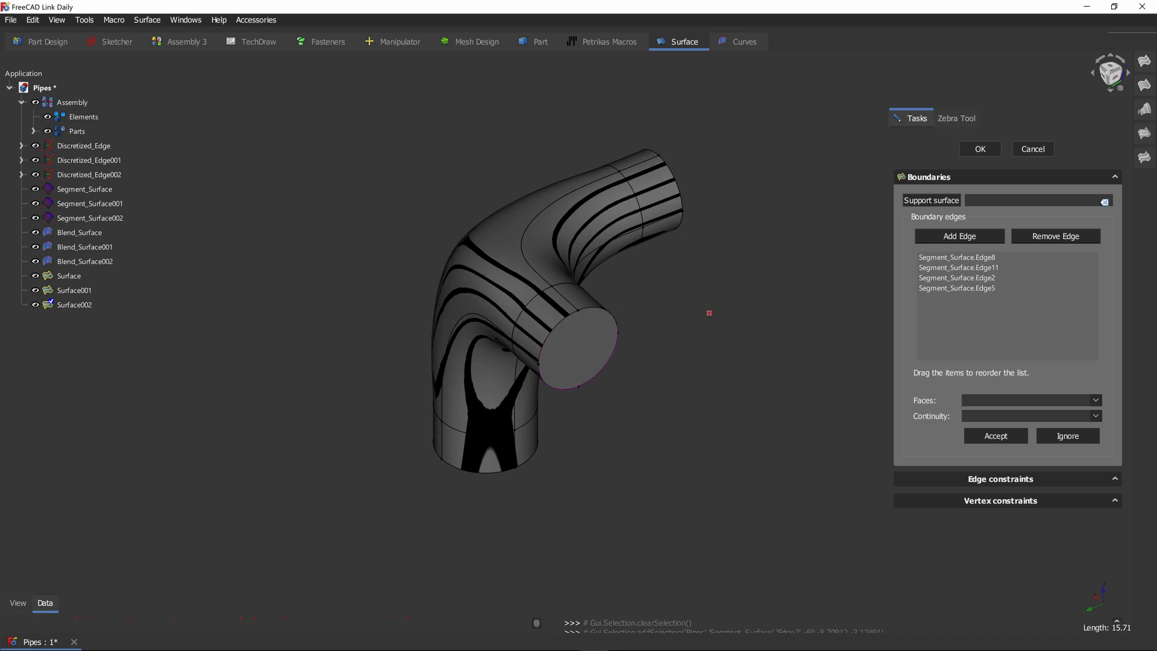
click(957, 118)
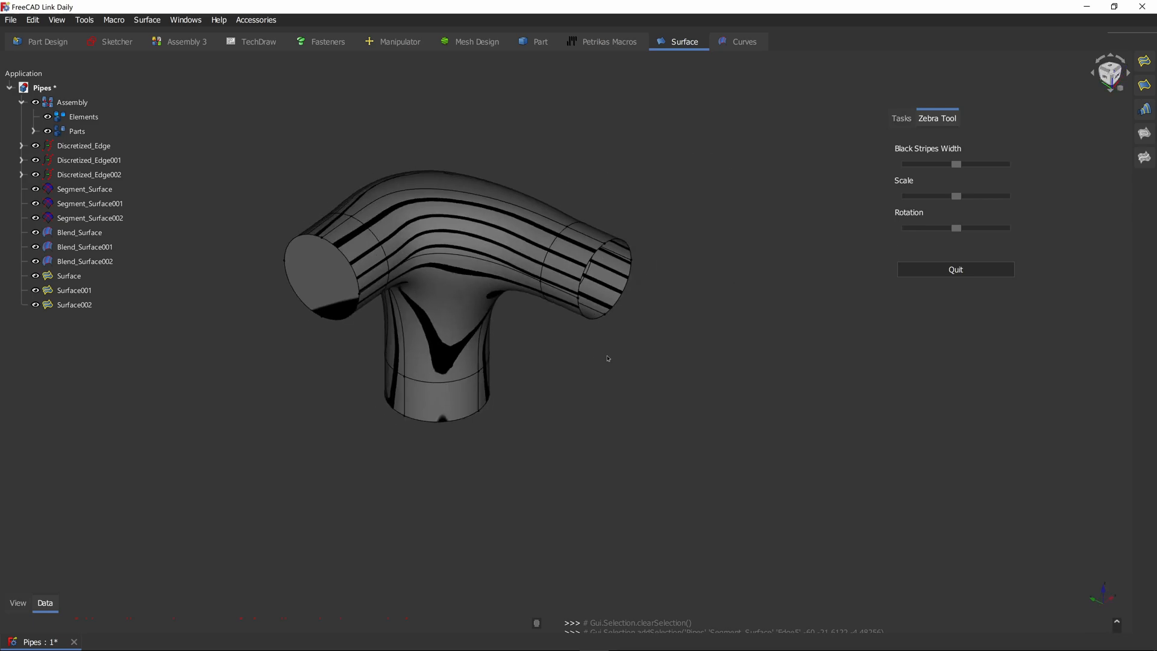
click(954, 270)
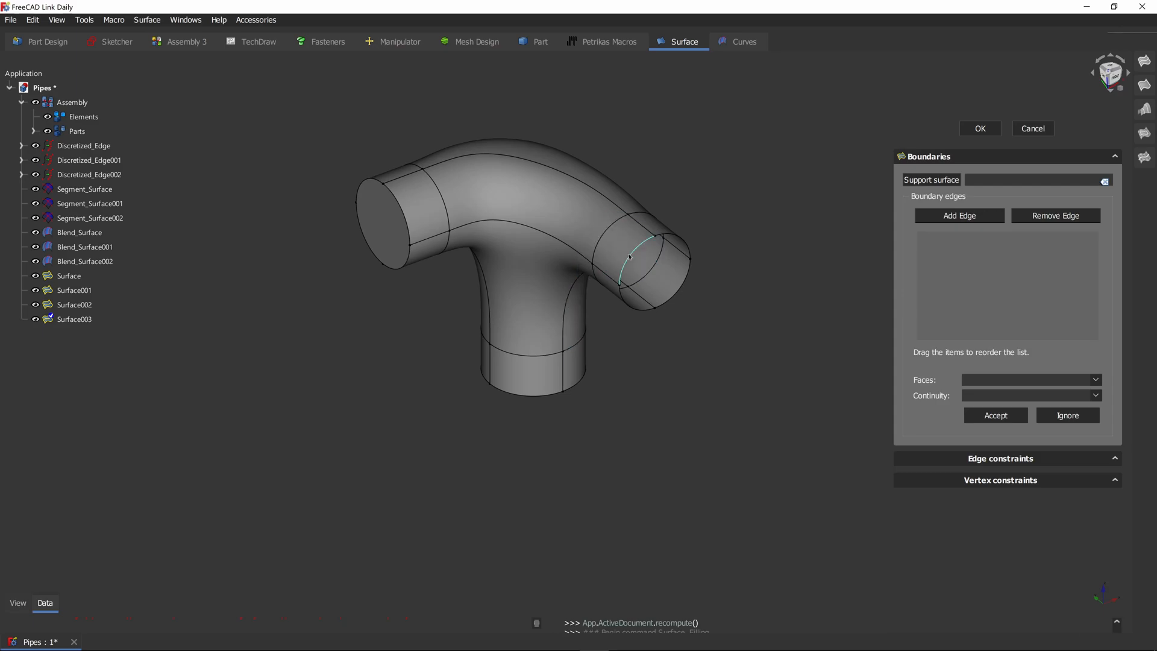
click(631, 256)
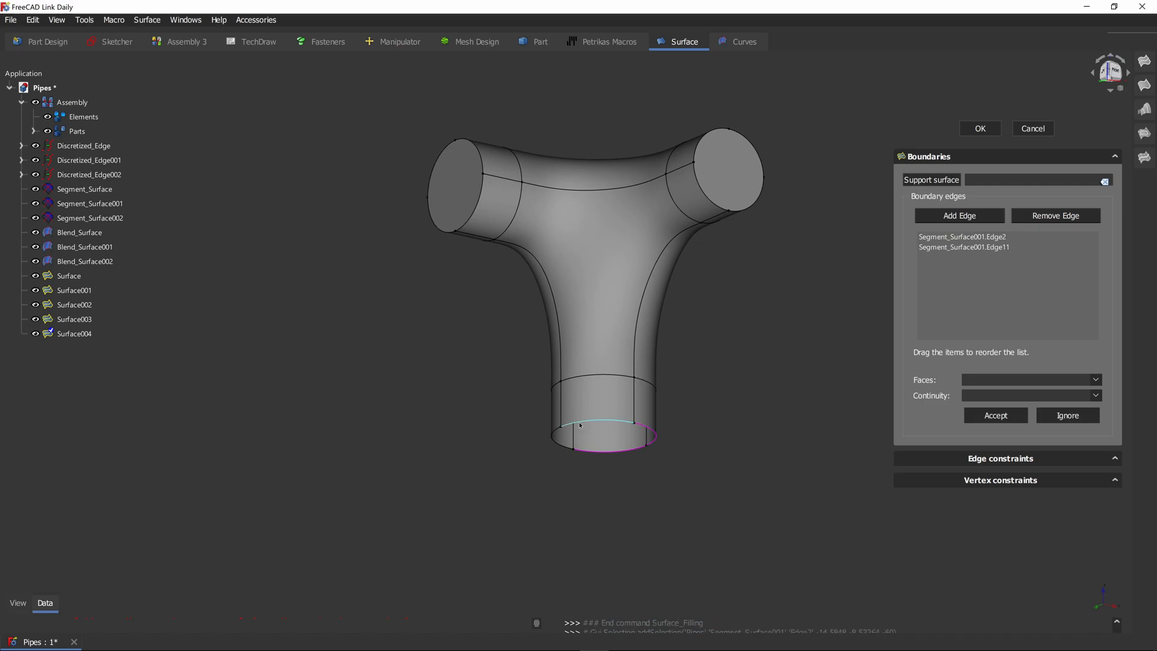
click(579, 425)
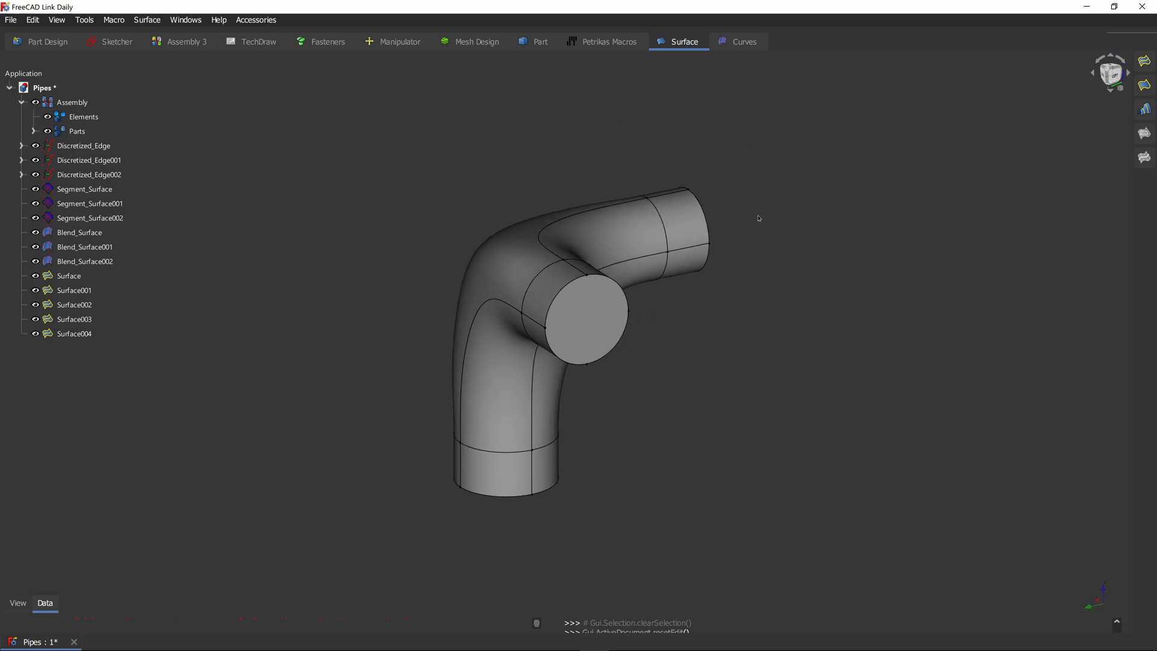
- Join all segment, blend and cap surfaces into a Solid object with Solid shape status
click(743, 42)
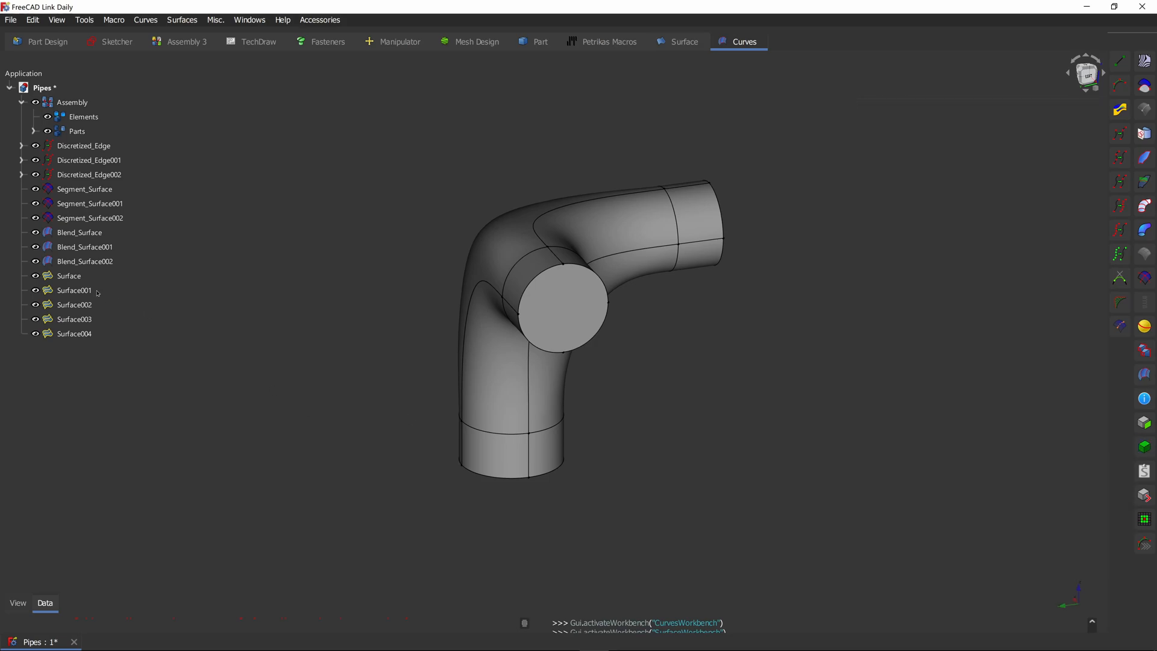
click(74, 333)
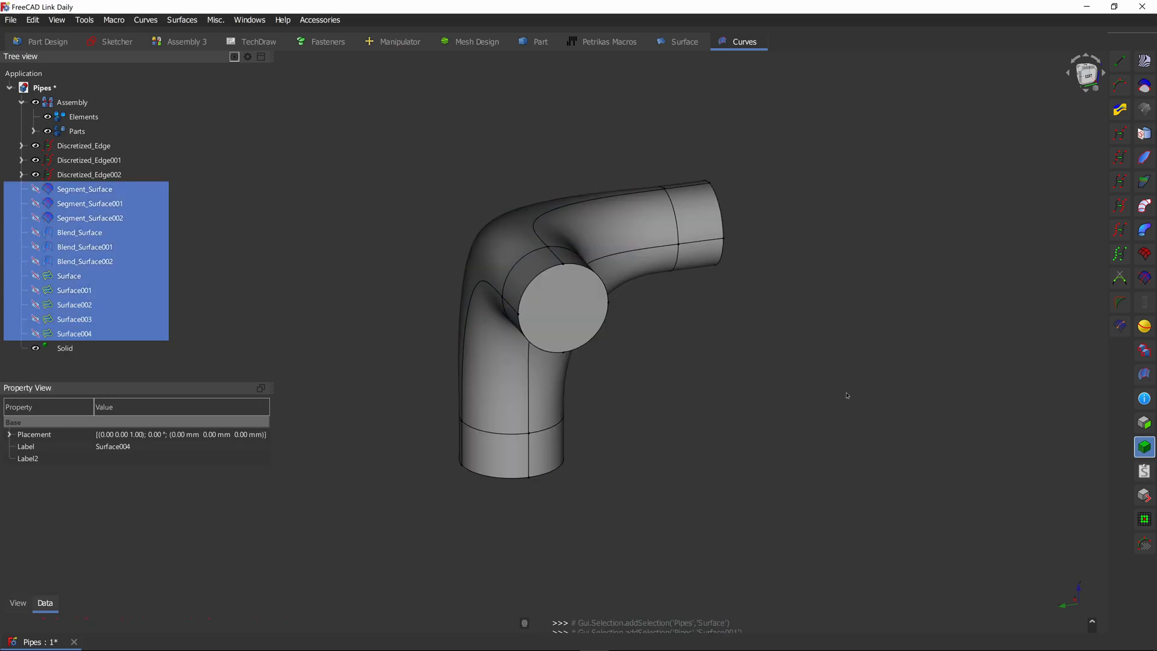
click(65, 348)
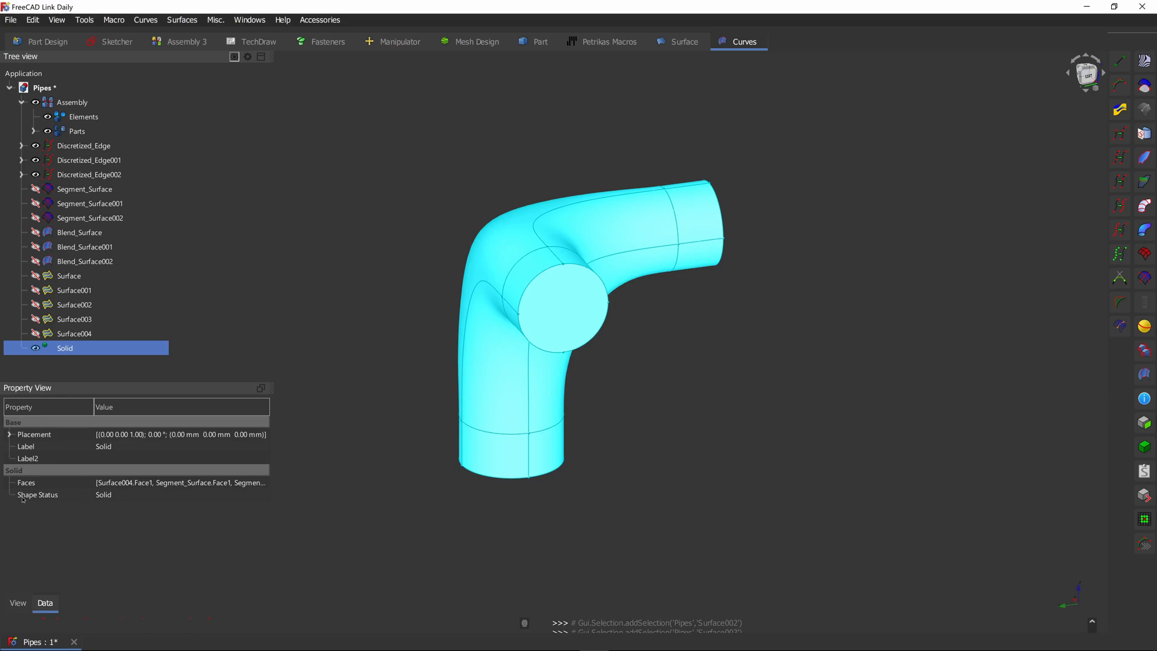
mouse_move(98, 509)
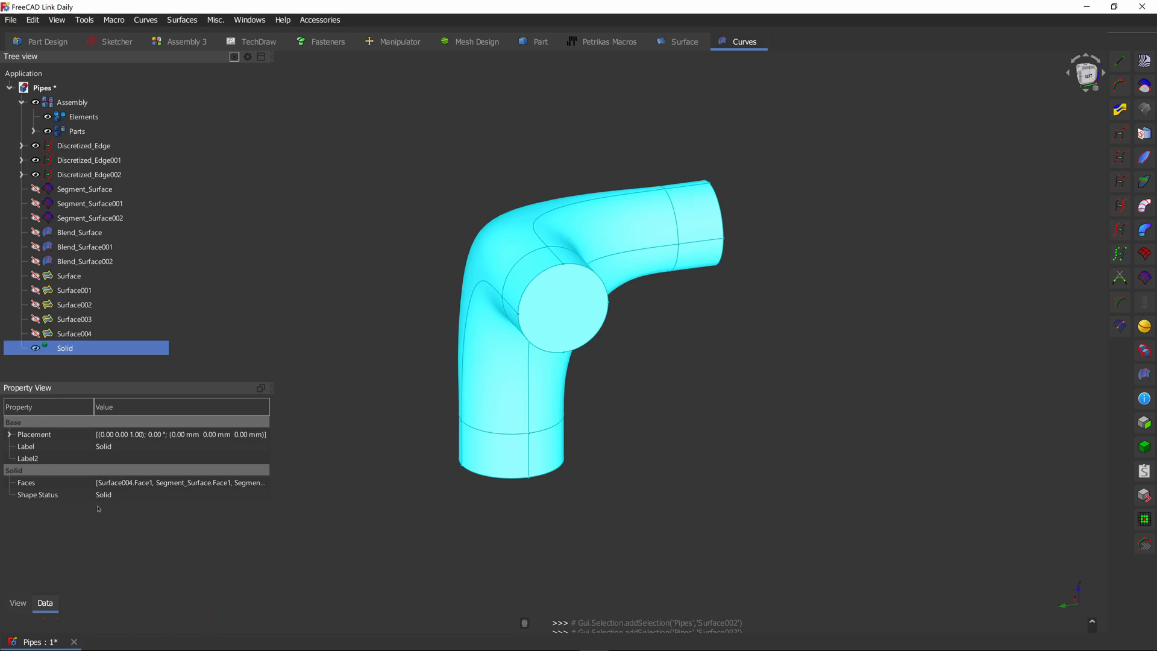
click(75, 318)
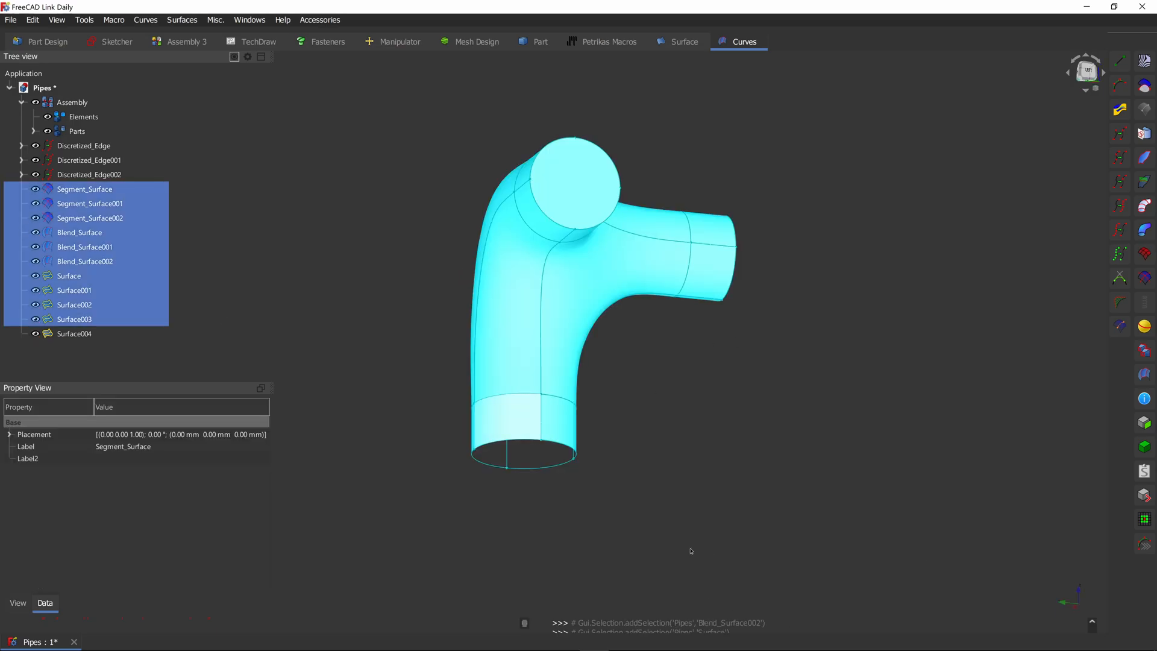
click(1145, 447)
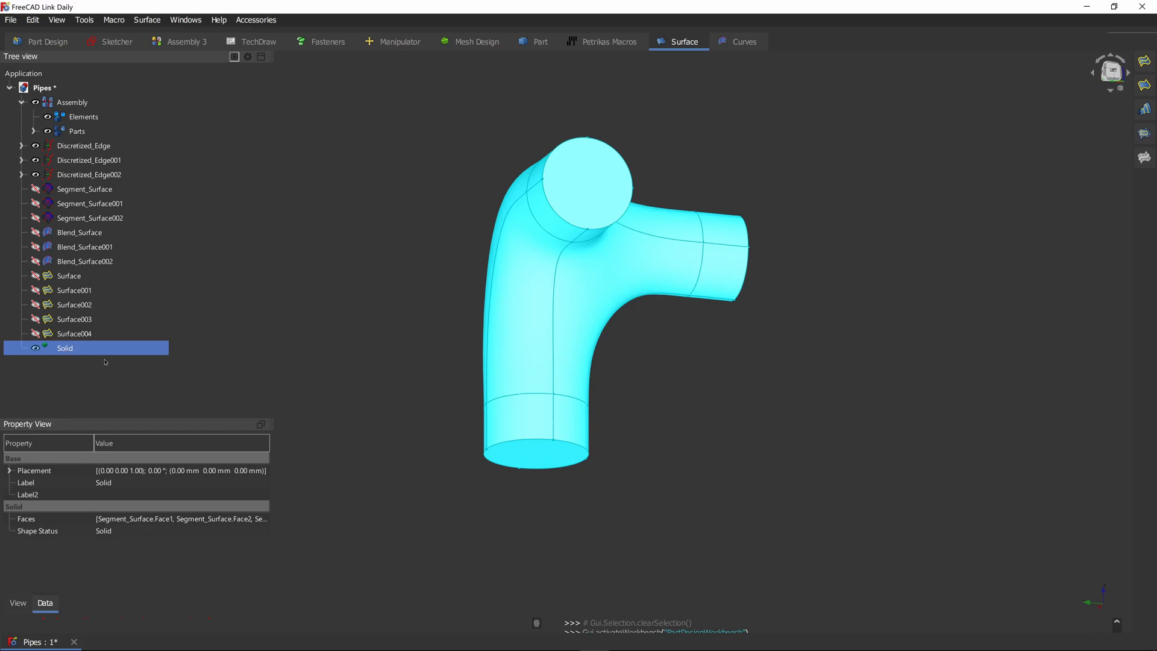
- Add a SubShapeBinder of Solid to Body001 and fuse it with a Boolean feature
click(46, 42)
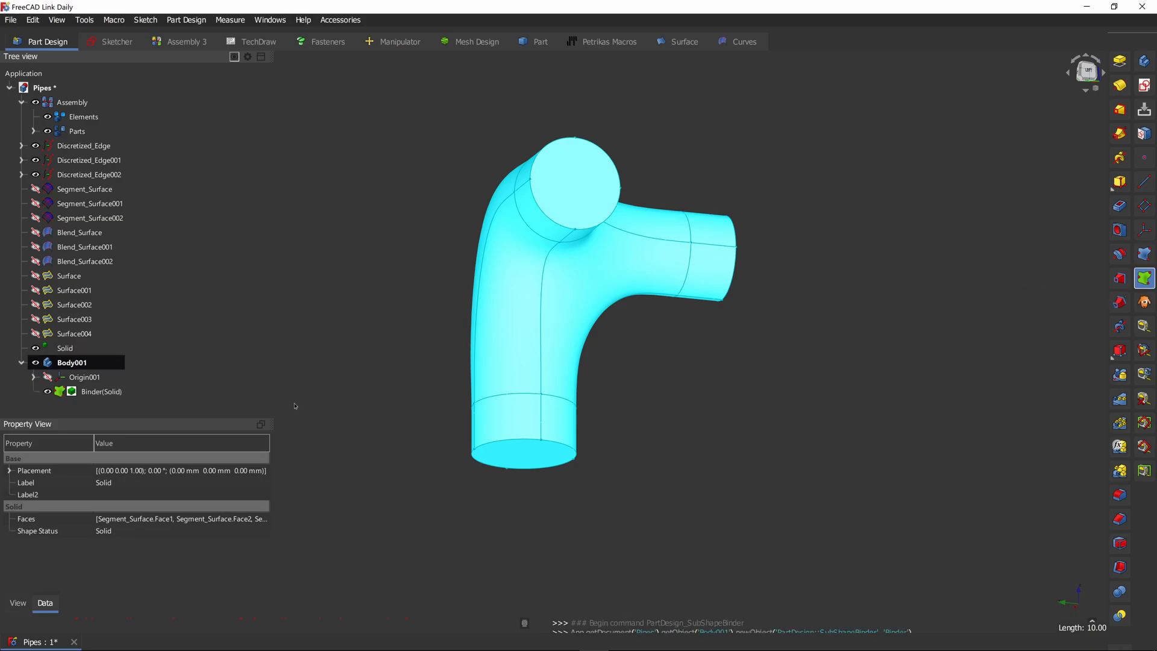
click(101, 392)
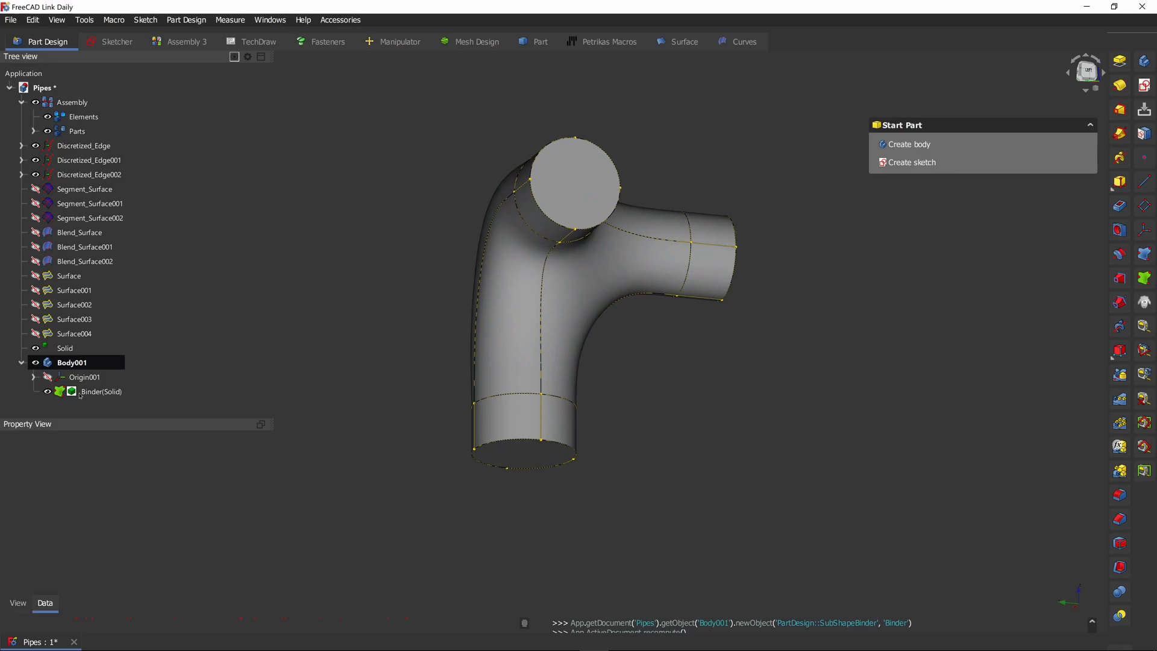
click(102, 391)
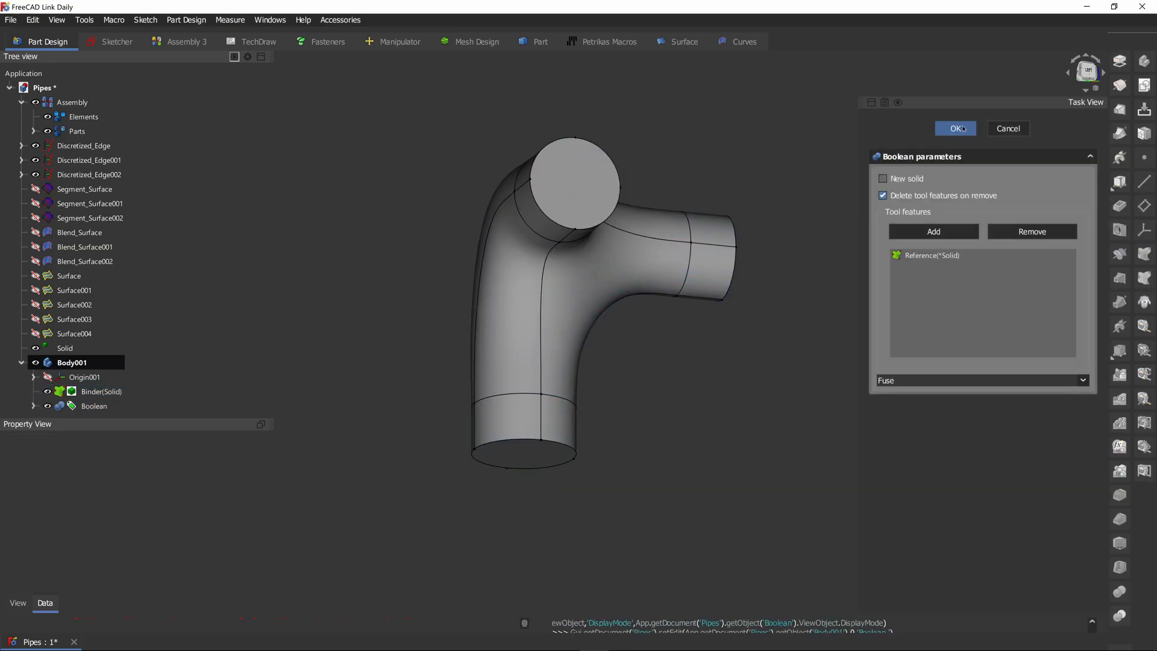
click(954, 127)
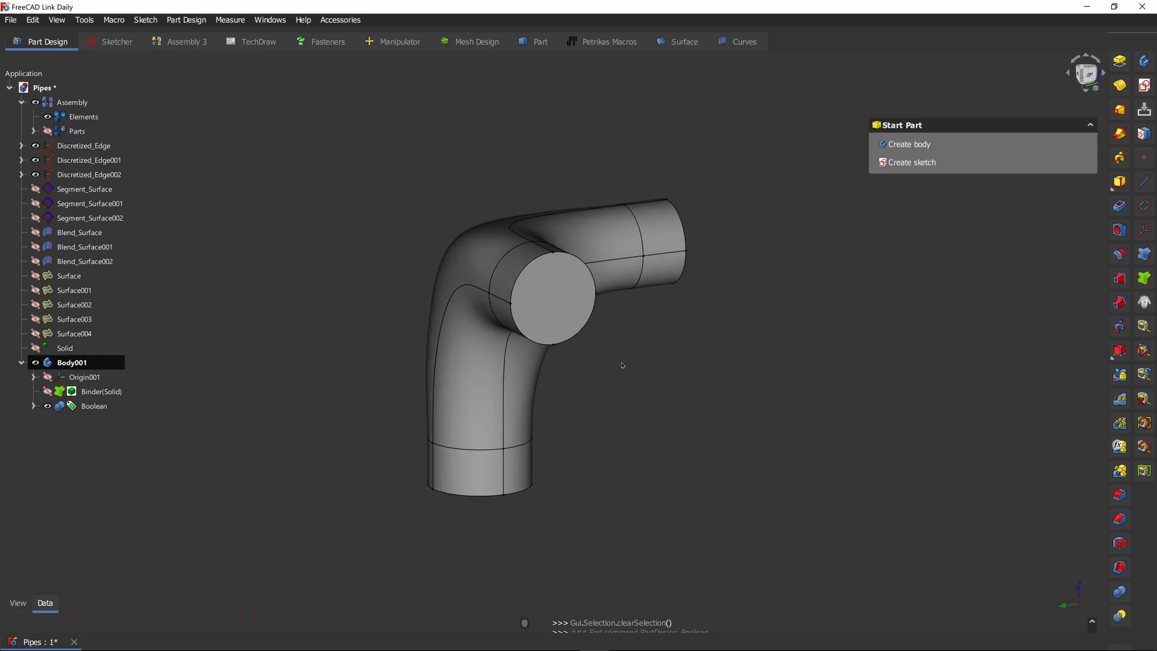
- Shell the connector with a 1.00 mm inward wall, leaving the three pipe end faces open
click(1119, 566)
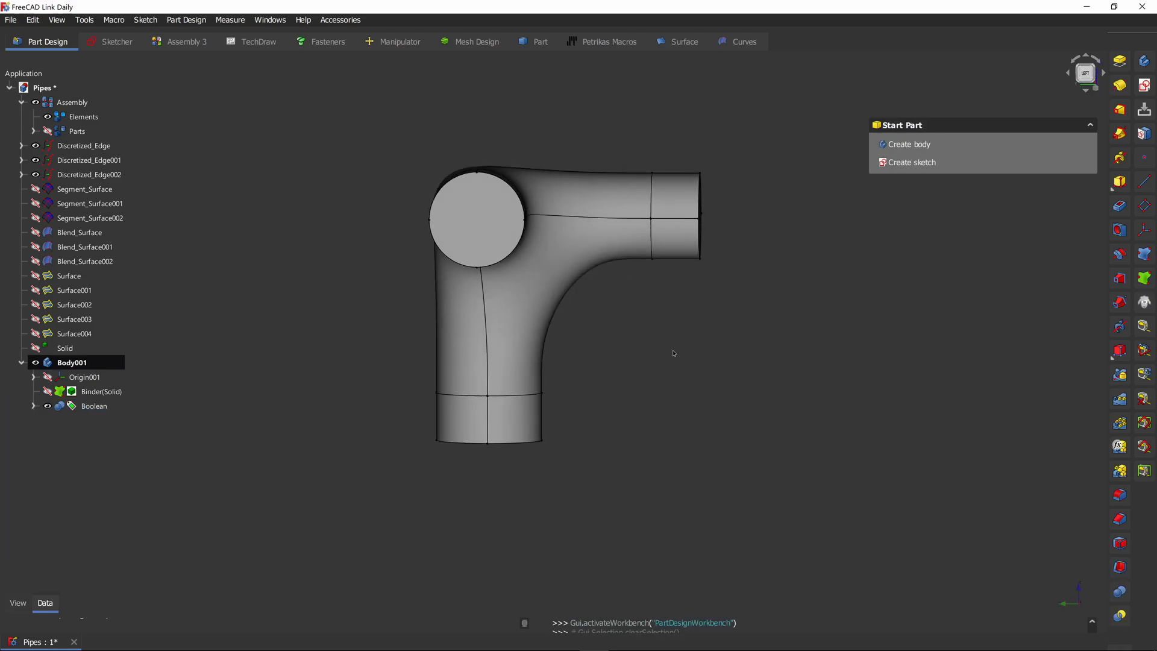
click(487, 543)
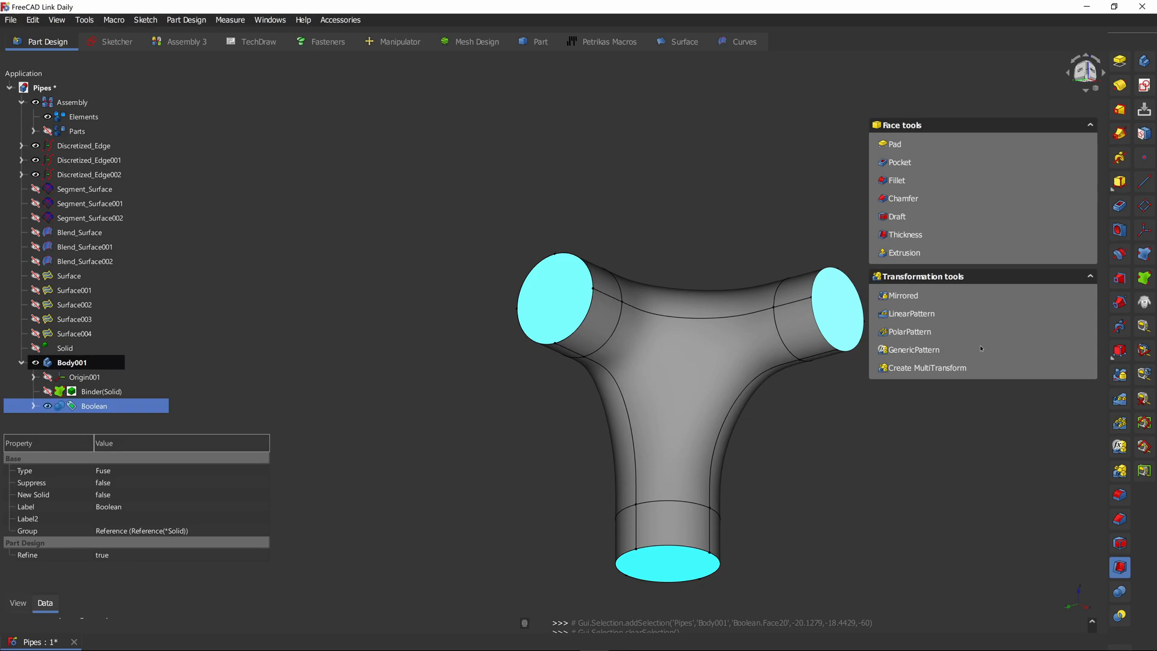
click(904, 234)
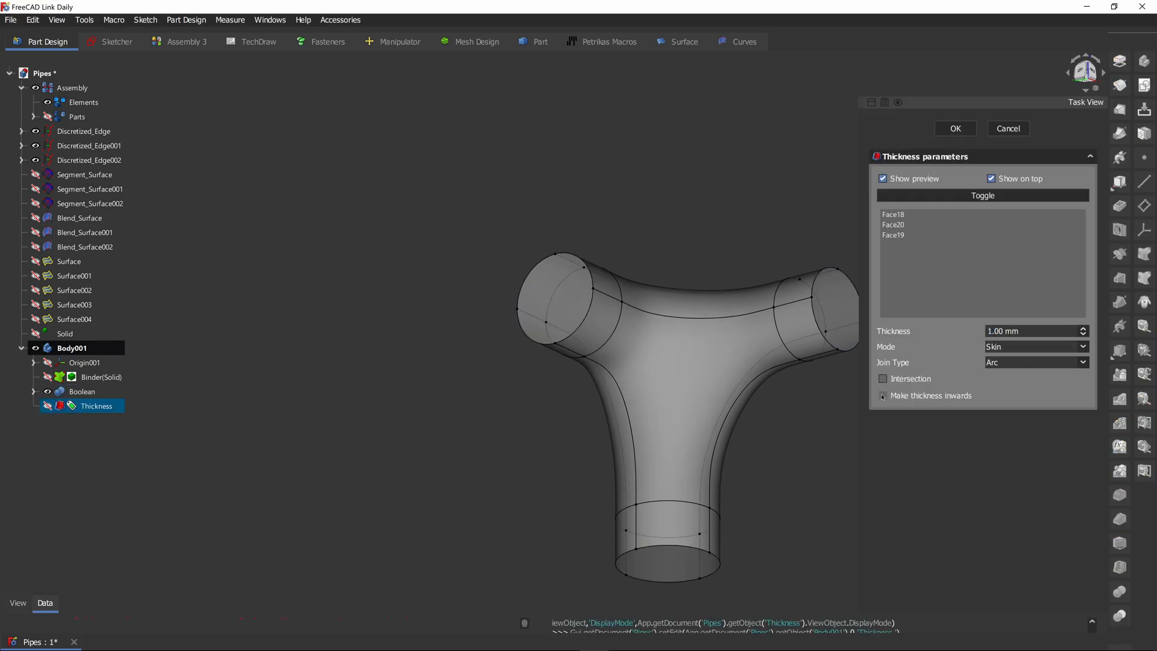
click(883, 395)
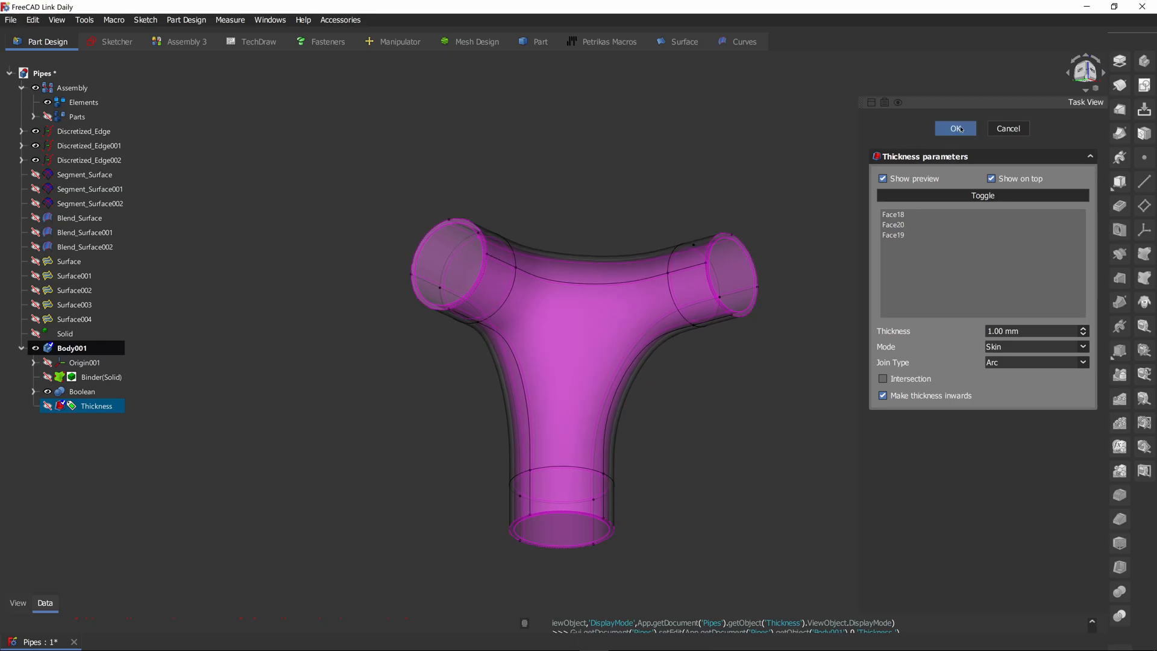
click(954, 128)
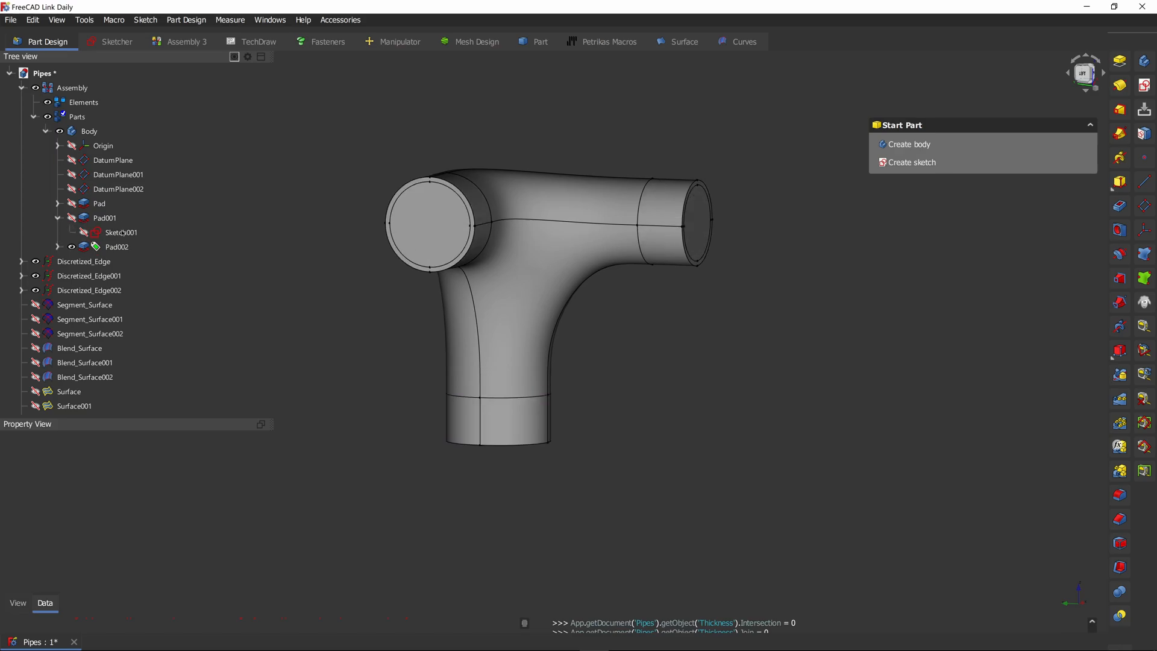
- Change Sketch001's circle under Pad001 to a 9 mm radius, then switch to the Curves workbench
click(121, 246)
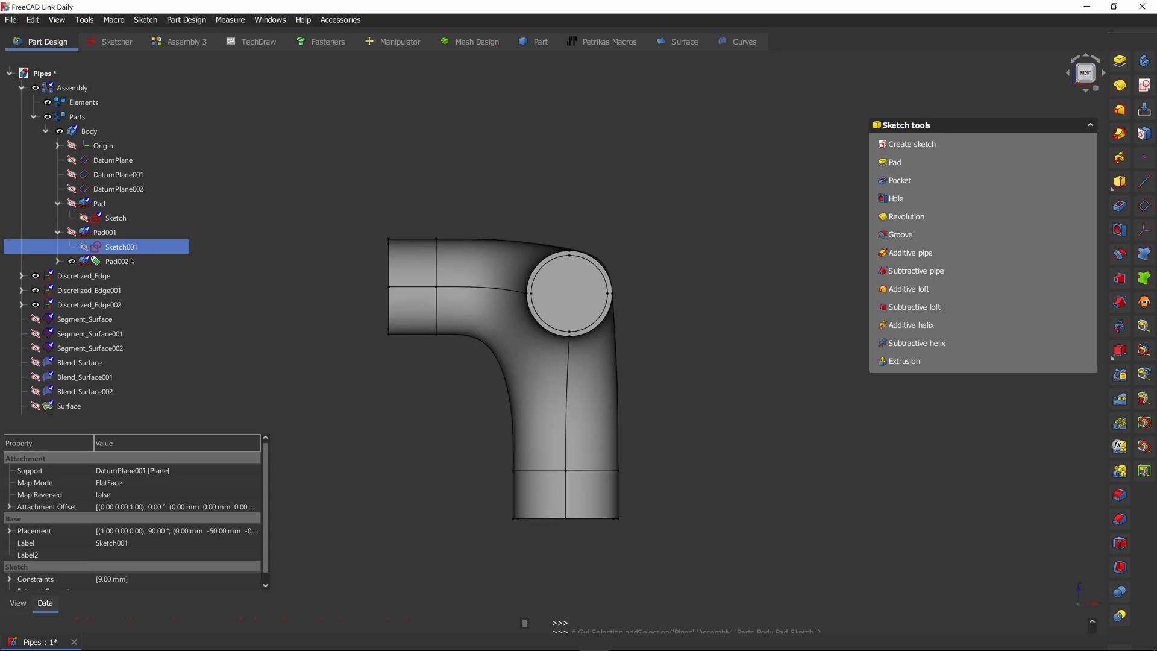
double_click(121, 247)
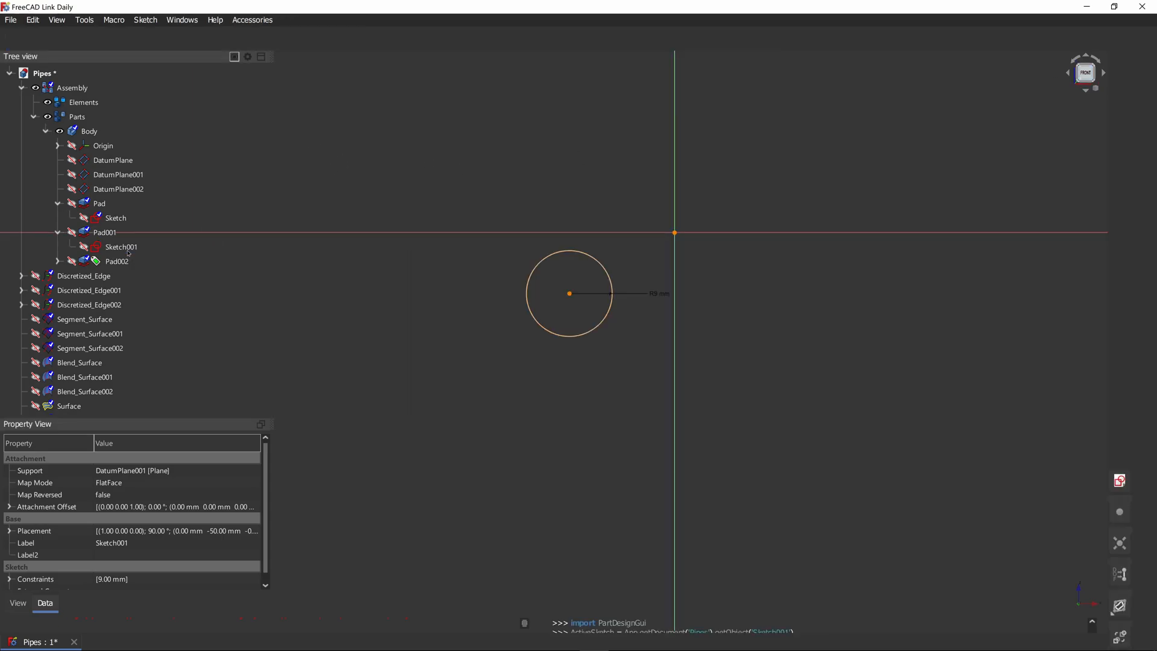
double_click(121, 246)
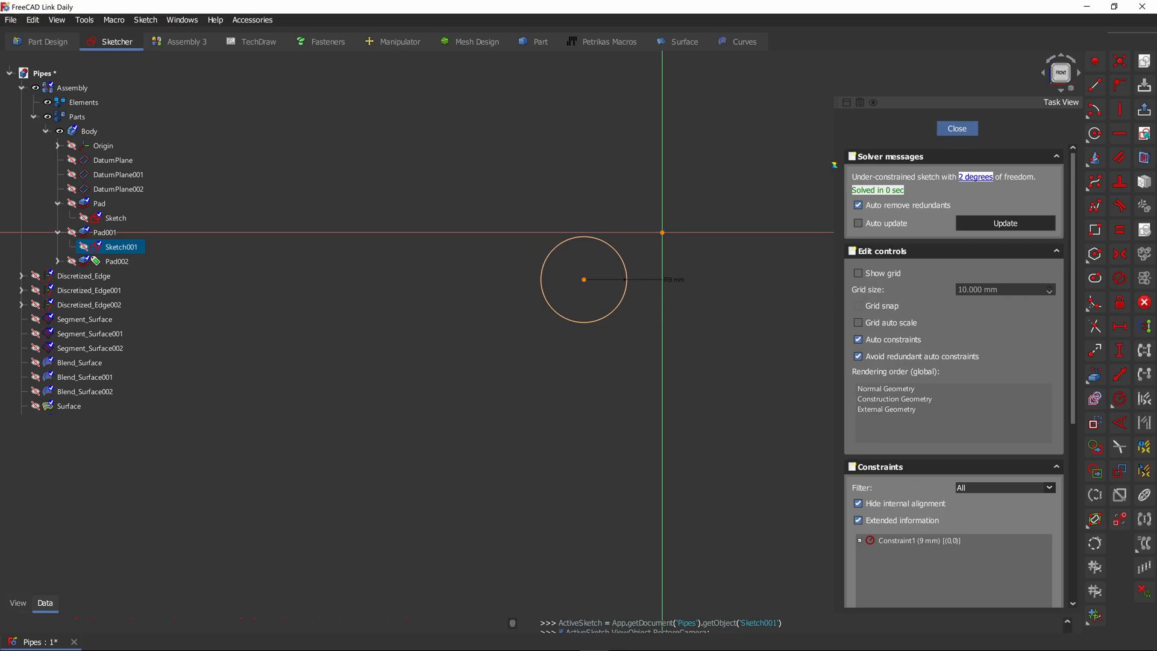
click(956, 127)
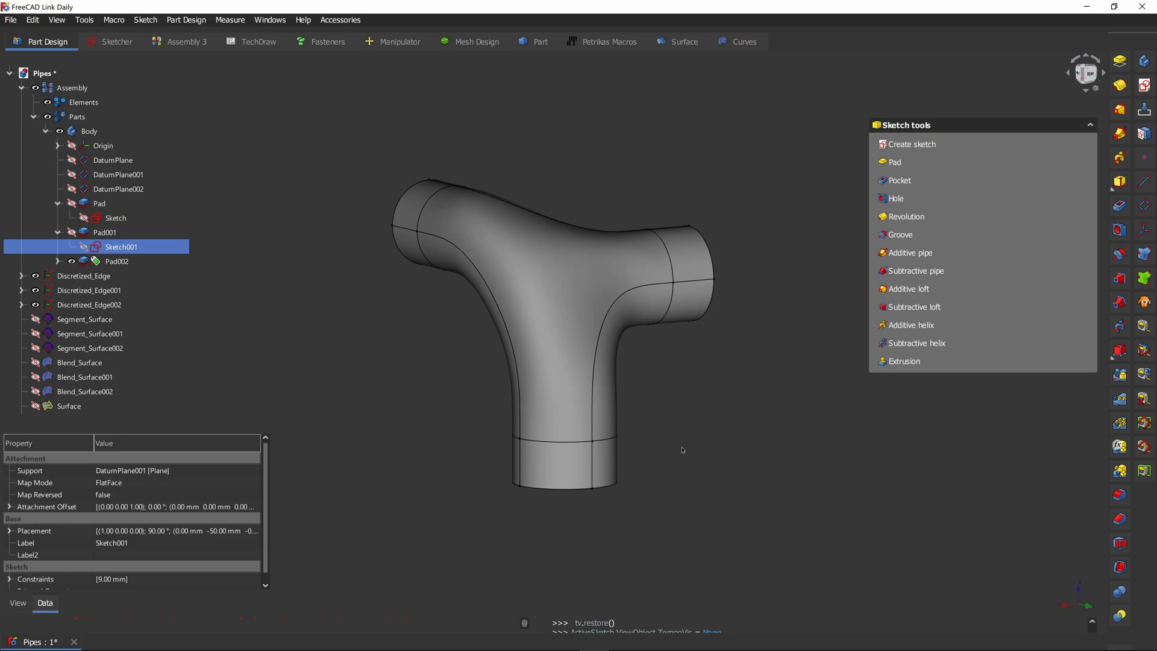
click(743, 42)
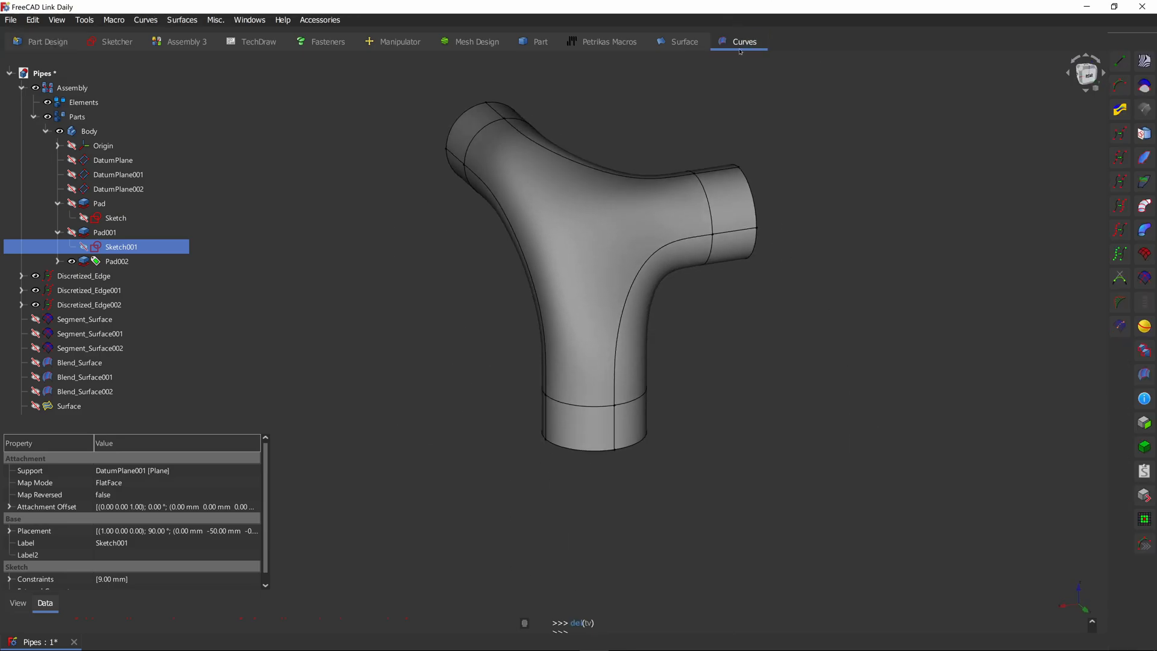